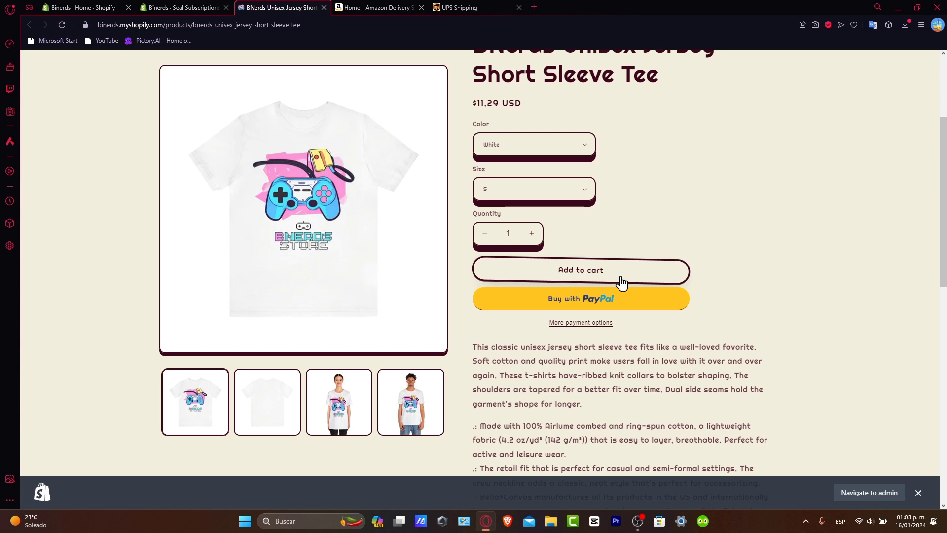
Step: Search the App Store for 'review' and open the Judge.me Product Reviews listing
scroll(up, 3)
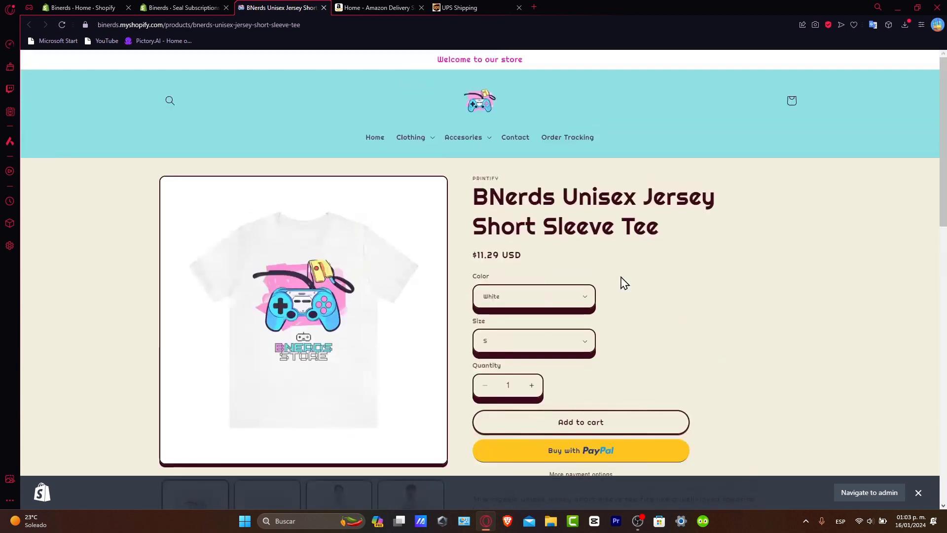
scroll(down, 3)
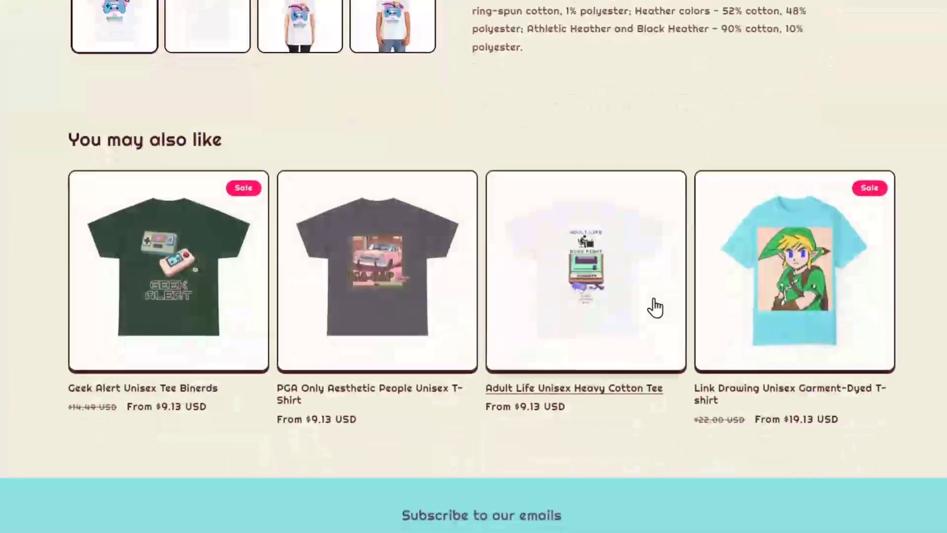
scroll(down, 3)
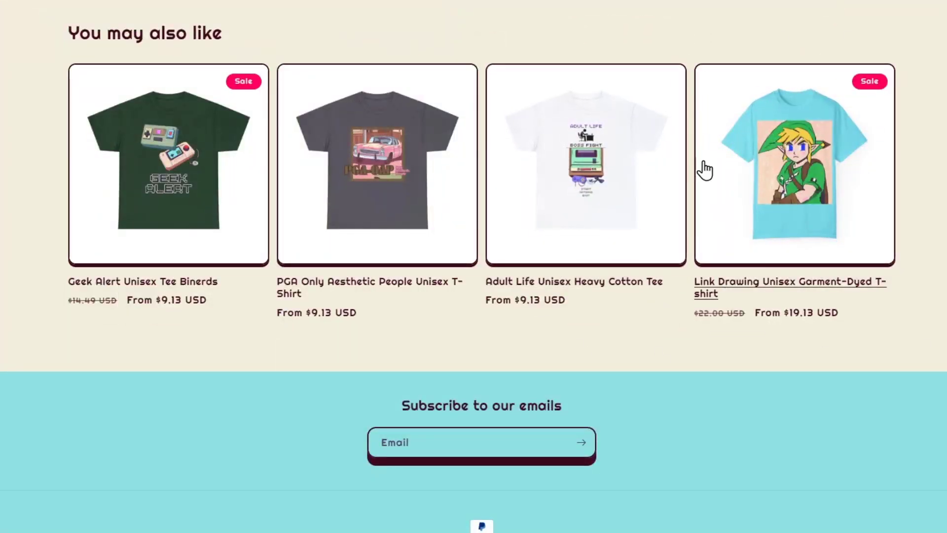
mouse_move(467, 188)
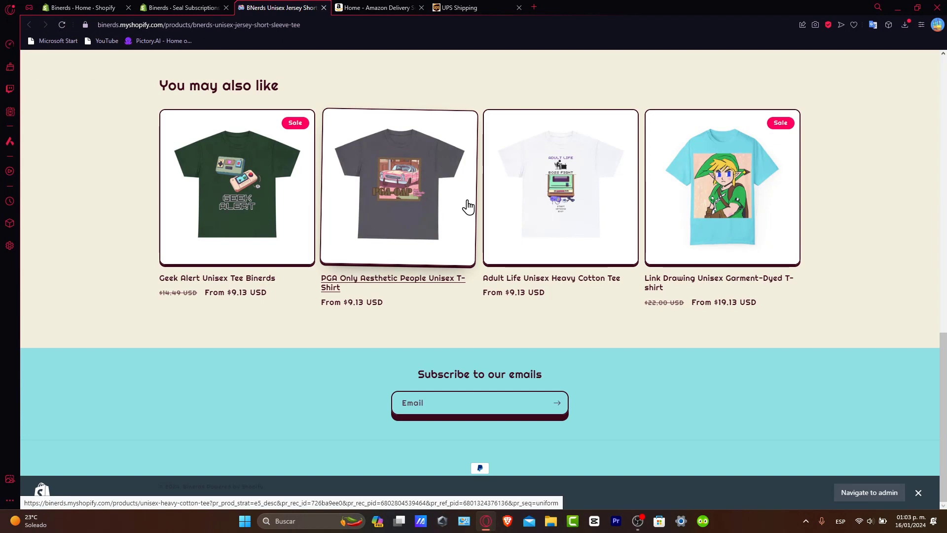
click(79, 7)
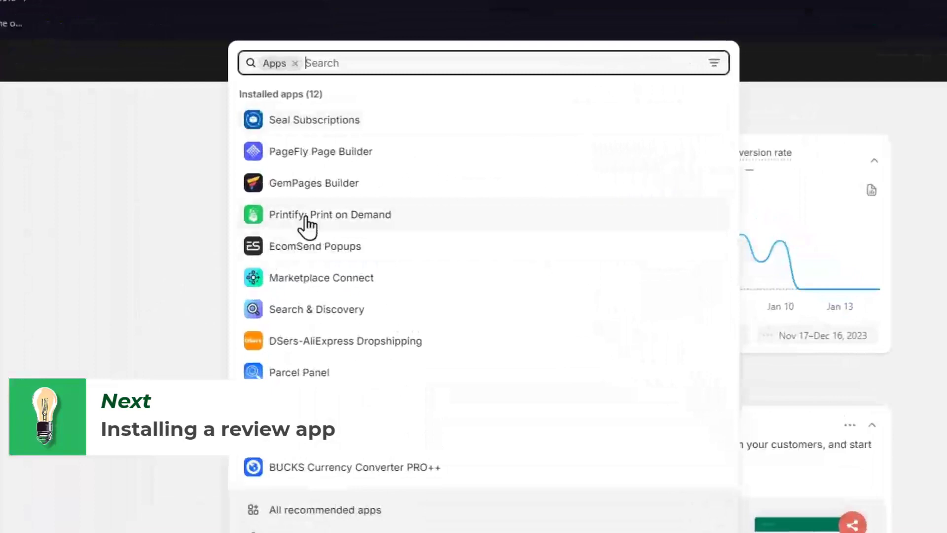
text(review)
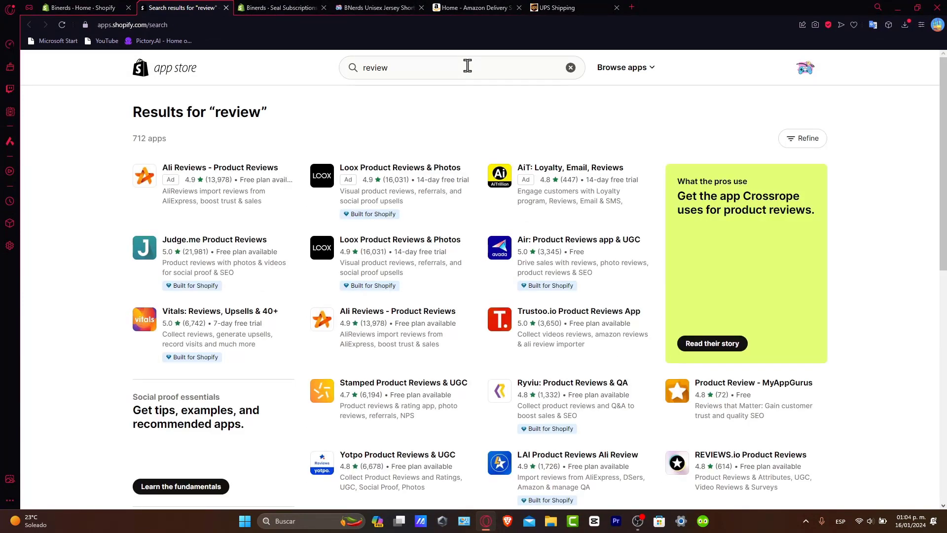
mouse_move(554, 350)
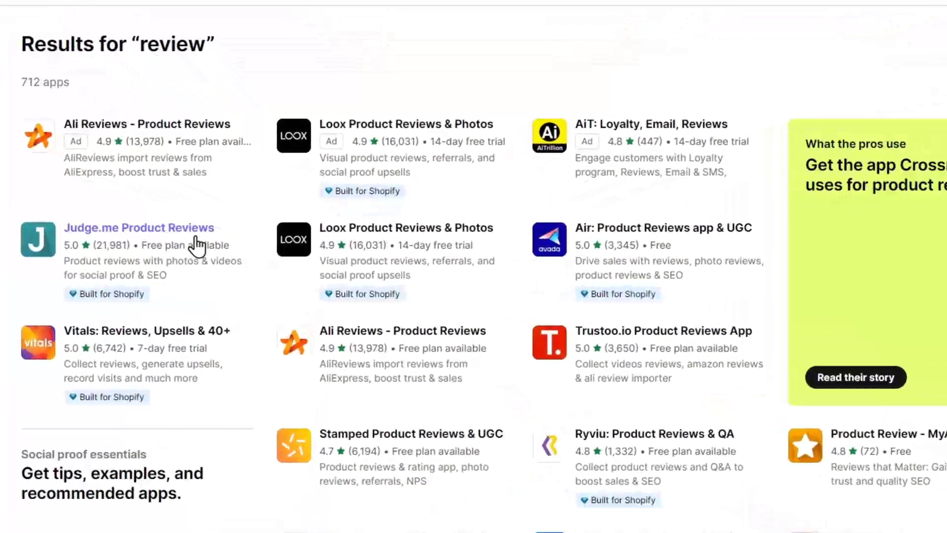
click(138, 227)
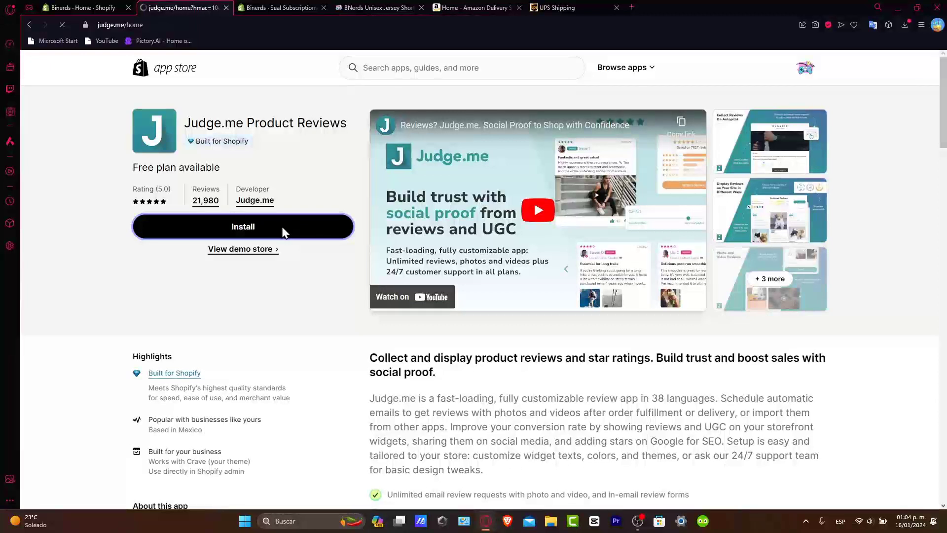
Step: Install Judge.me Product Reviews, approving its data access
click(243, 227)
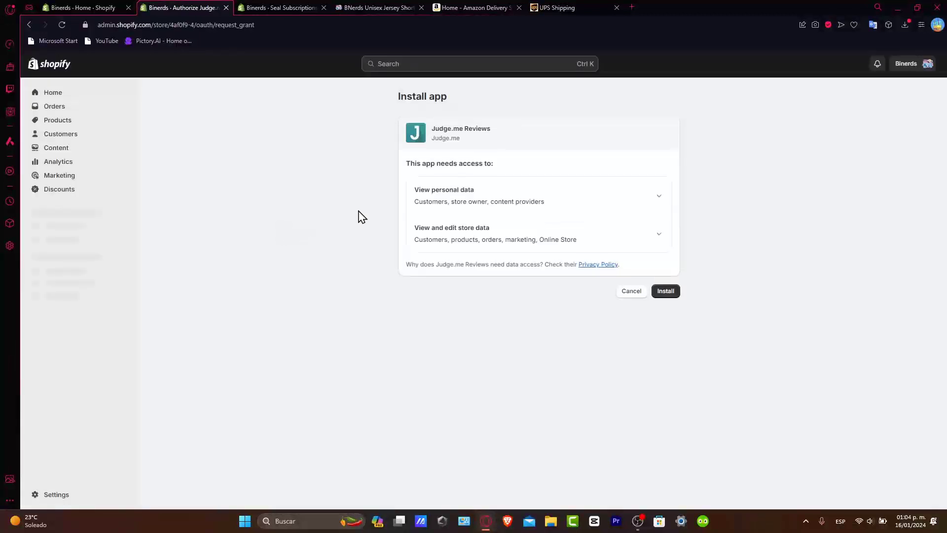
click(665, 290)
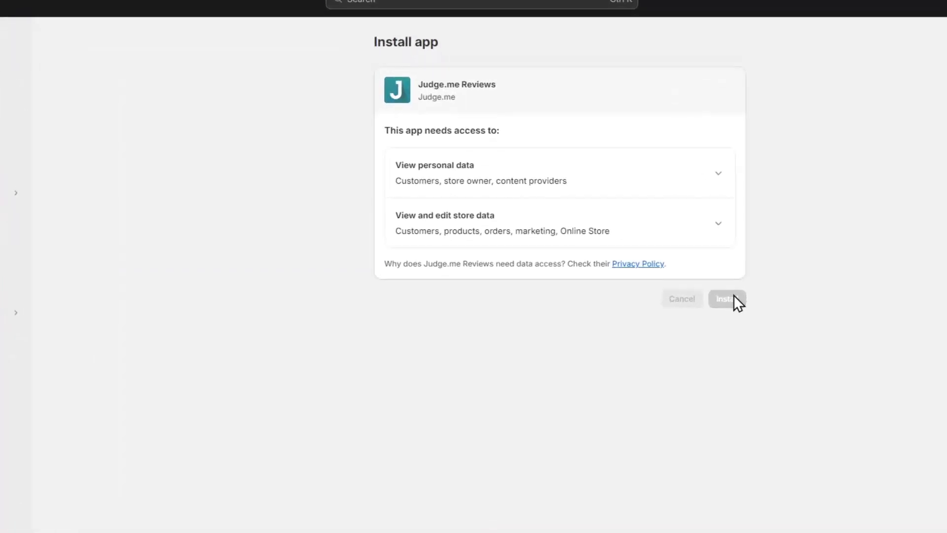
click(728, 298)
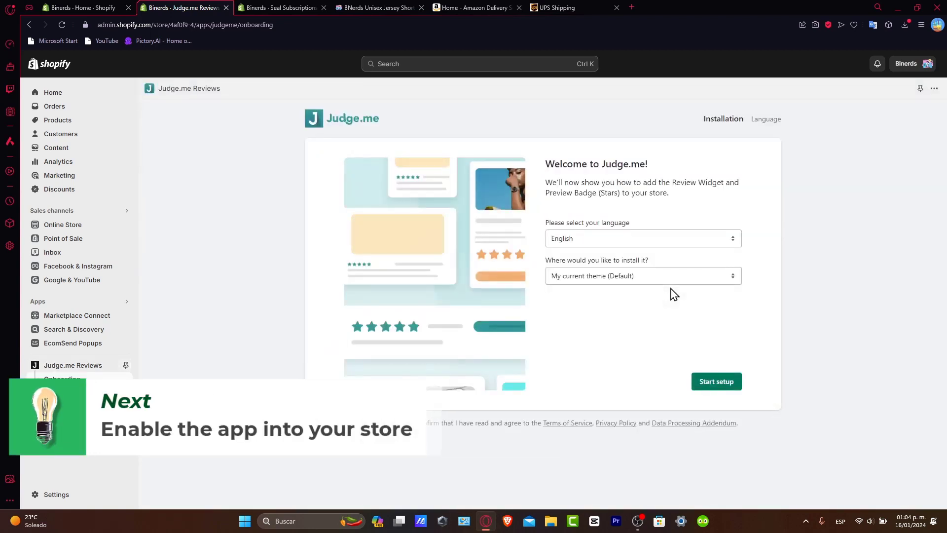
mouse_move(672, 294)
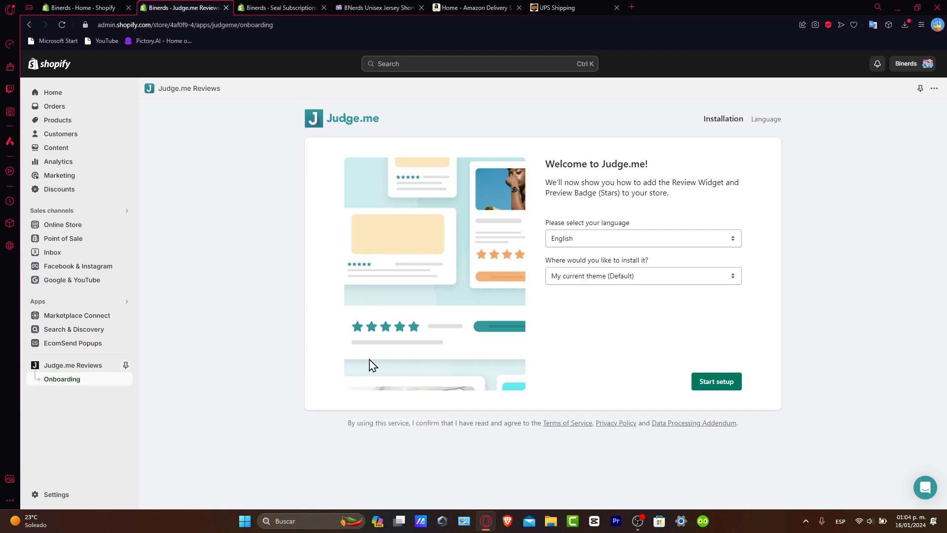
Step: Start the Judge.me setup with My current theme (Default) chosen for installation
click(125, 365)
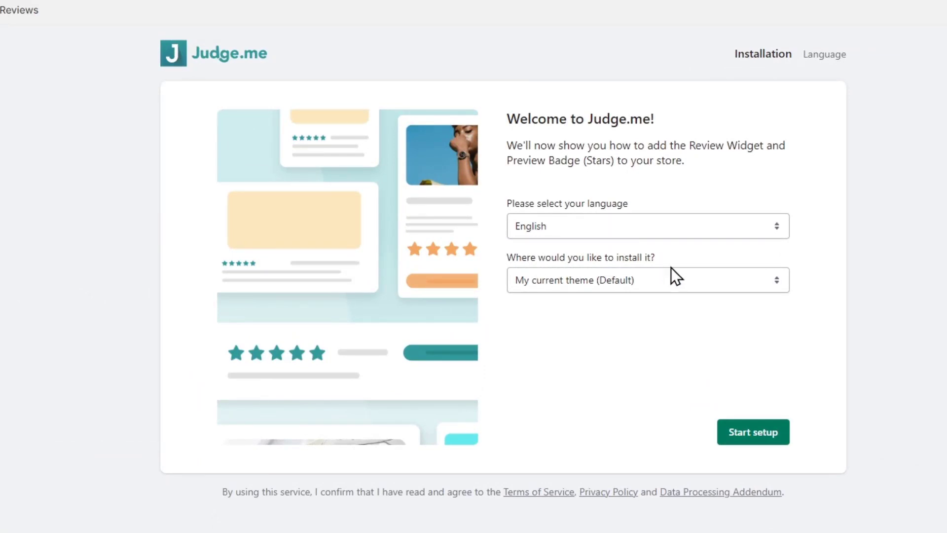
click(646, 279)
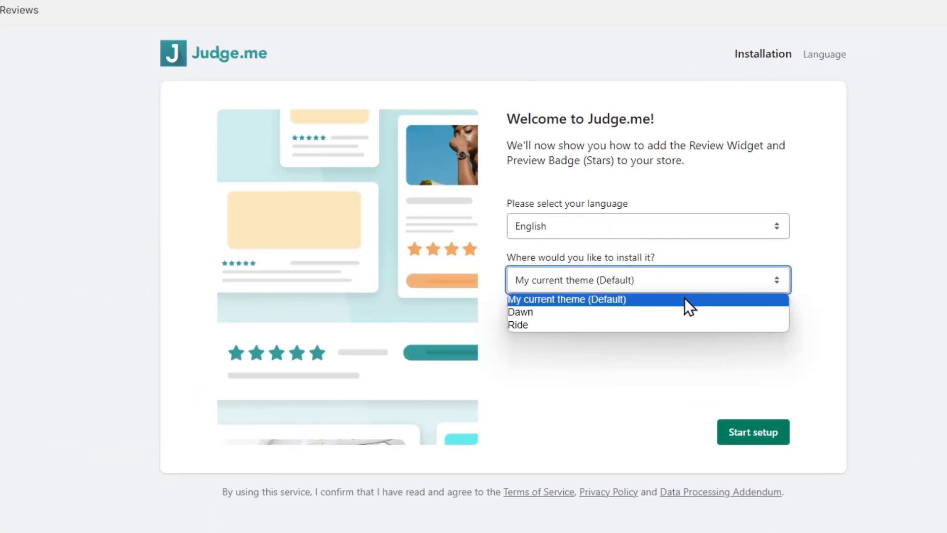
click(752, 431)
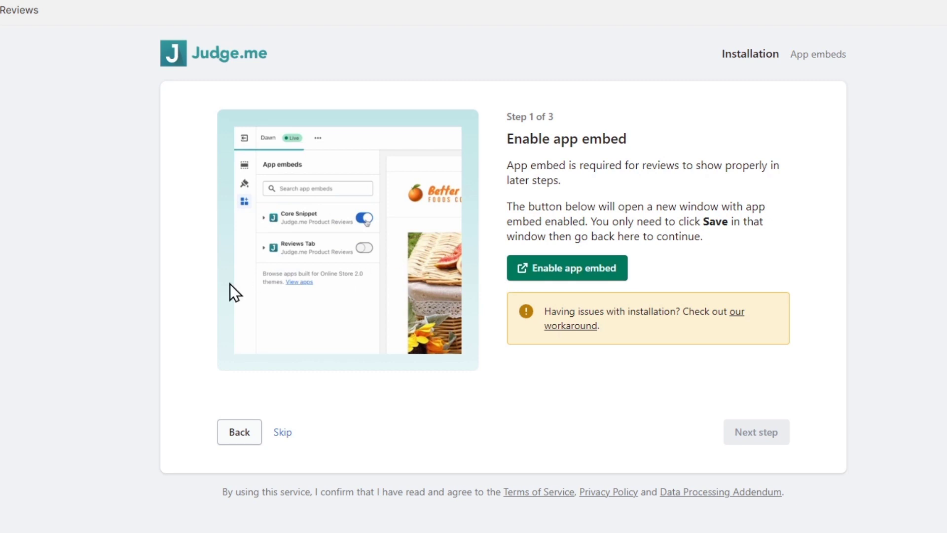
Step: Enable the Judge.me app embed in the Crave theme editor and save the theme
click(567, 268)
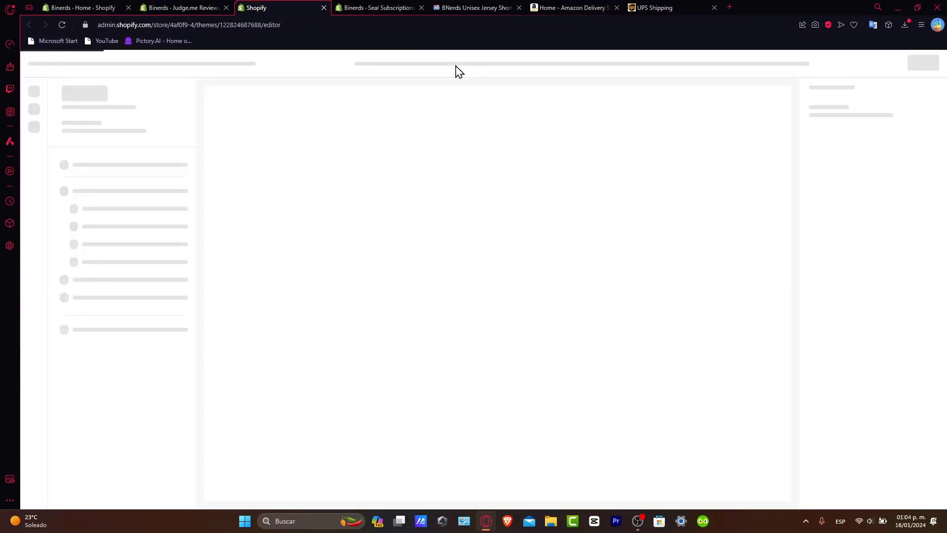
mouse_move(267, 180)
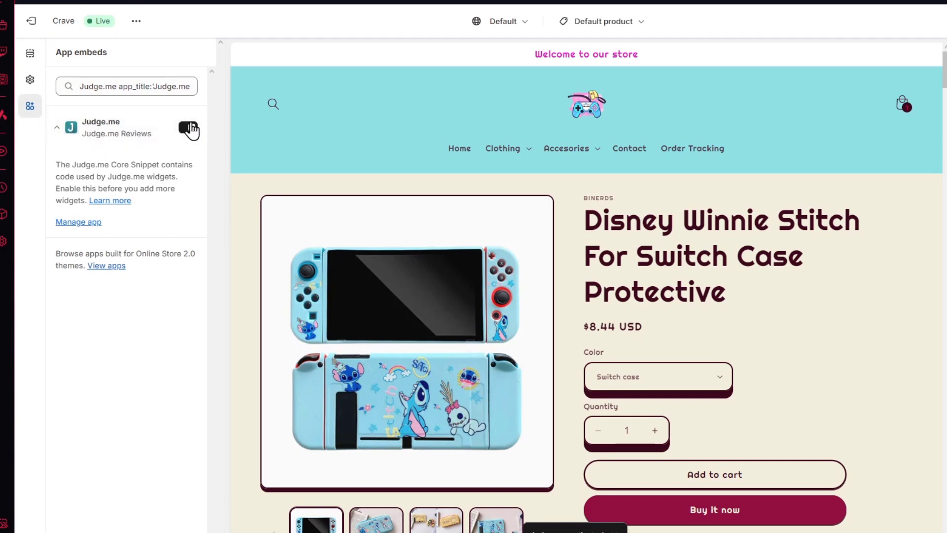
click(188, 128)
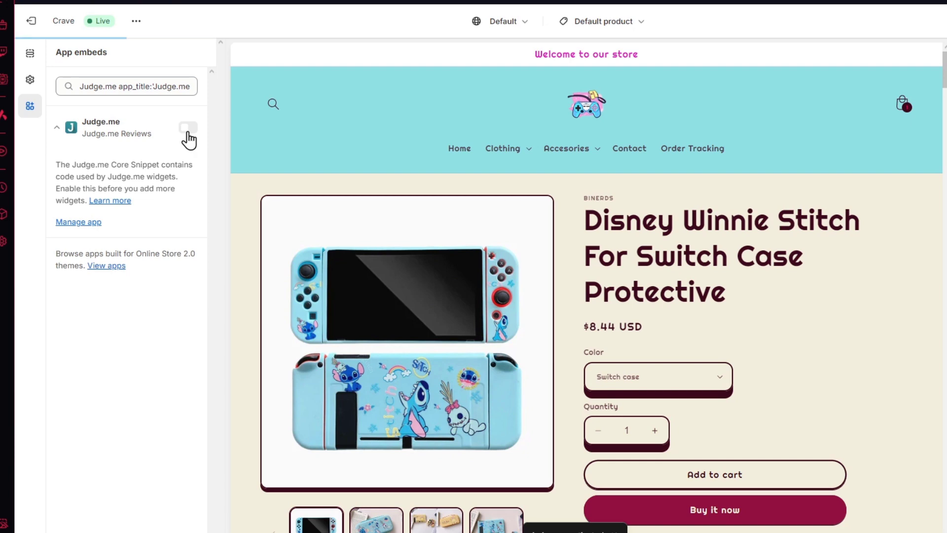
click(188, 128)
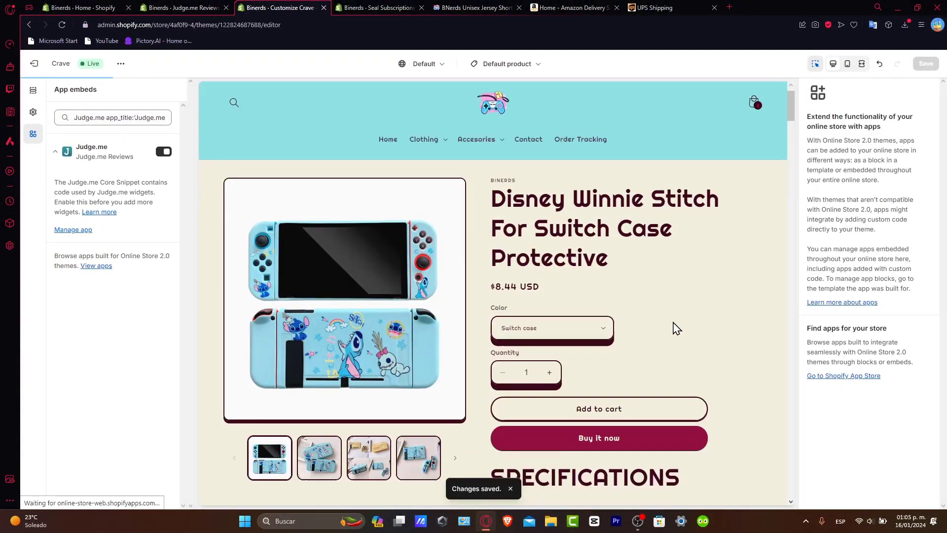
scroll(down, 3)
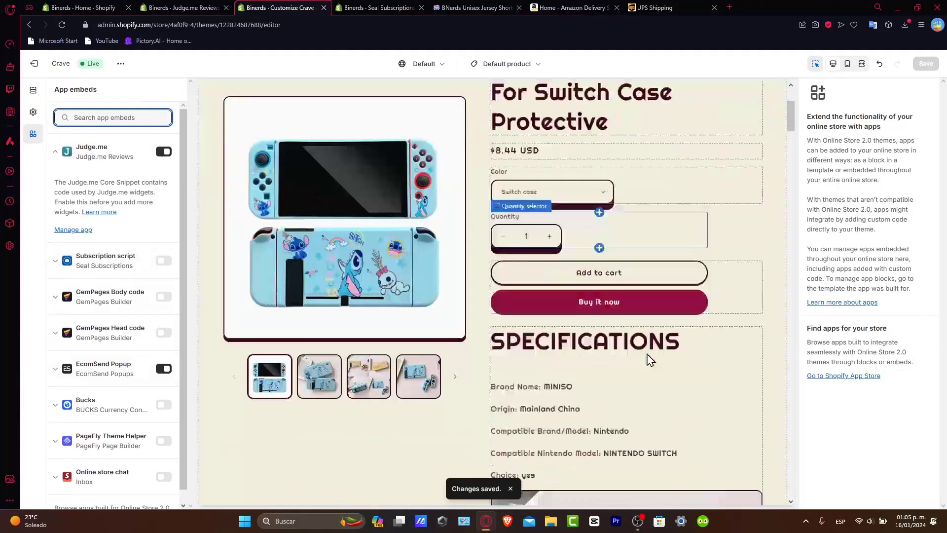
scroll(down, 3)
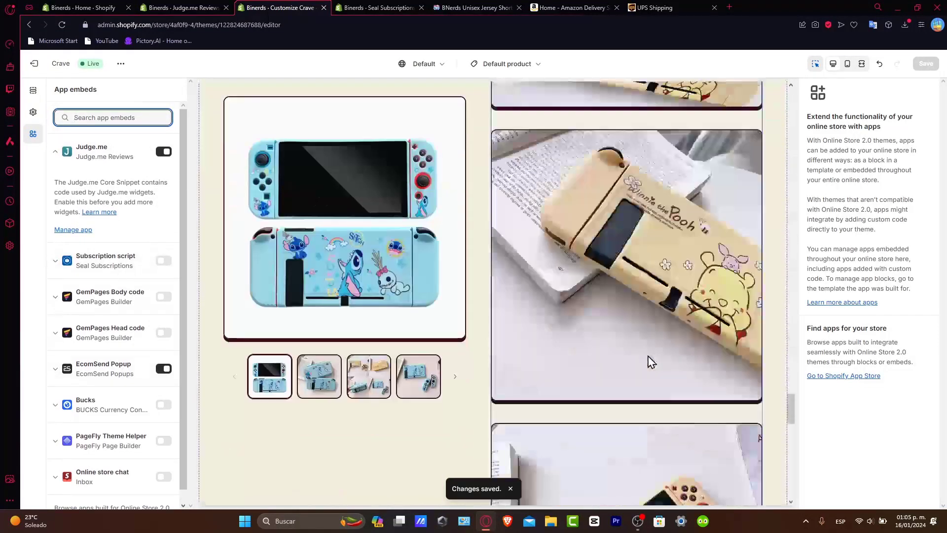
scroll(down, 3)
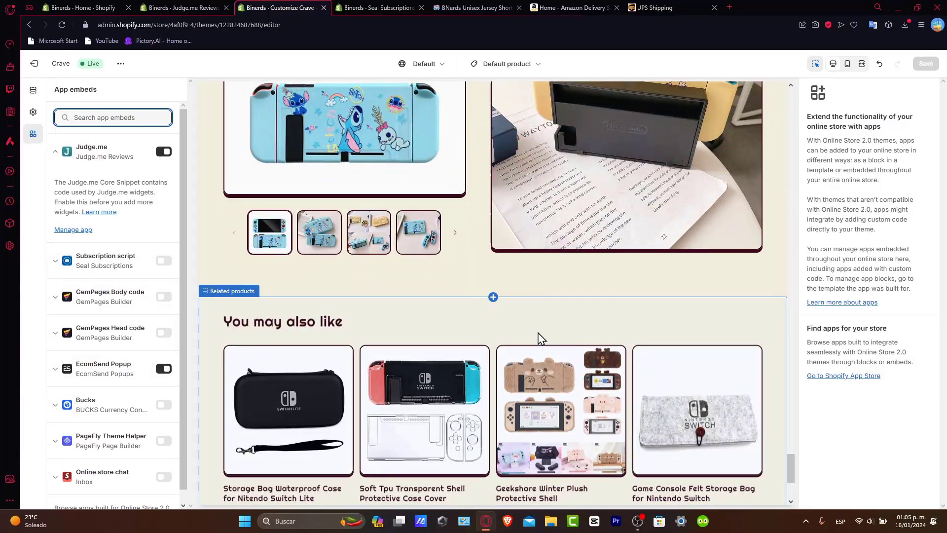
click(182, 6)
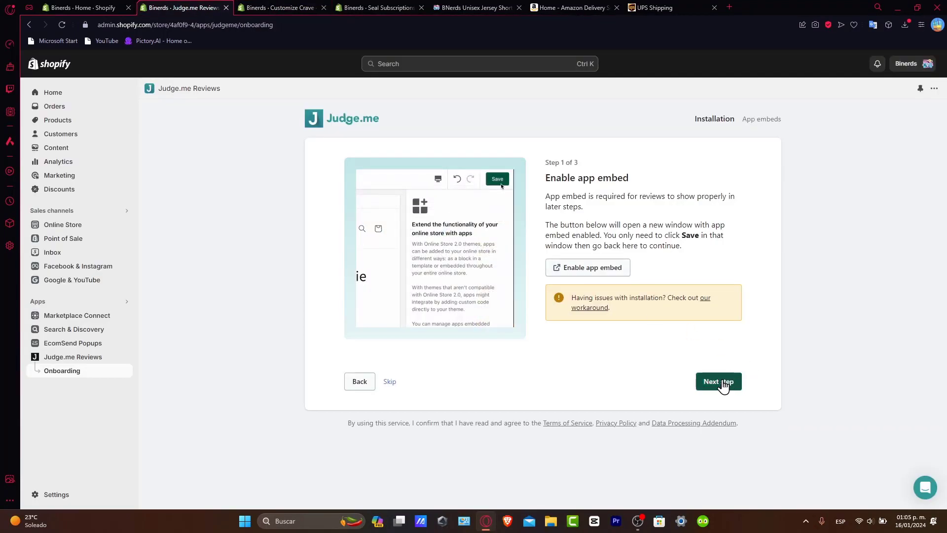
Step: Add the Judge.me Review Widget to the Crave product template
click(717, 381)
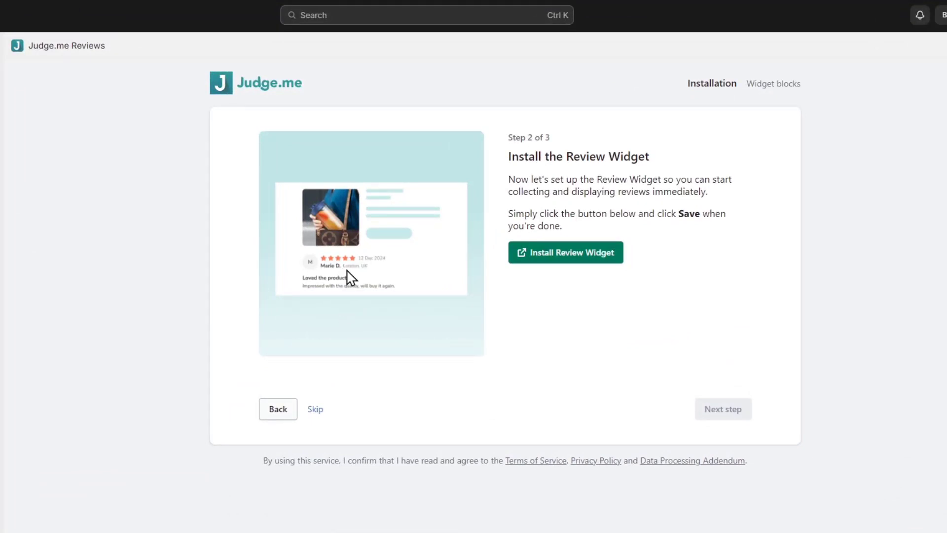
click(565, 252)
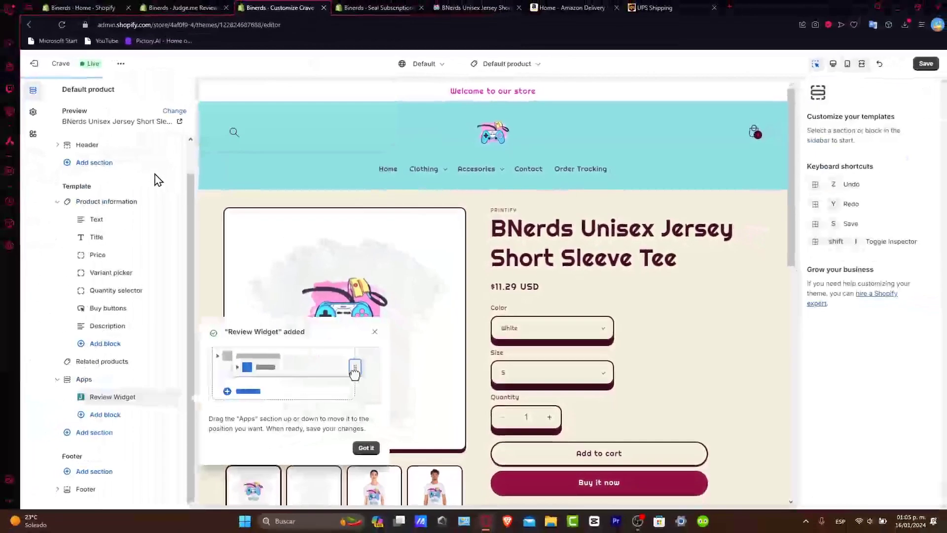
scroll(down, 3)
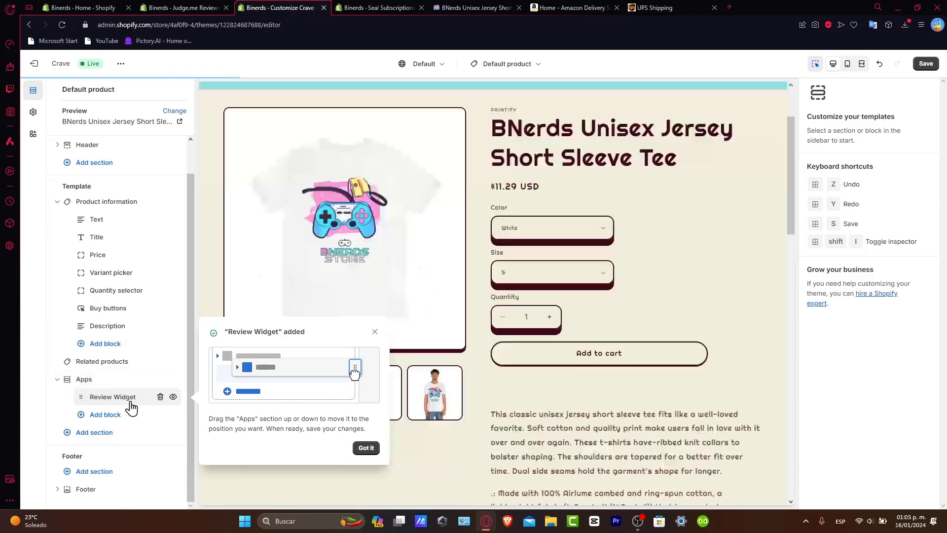
click(112, 396)
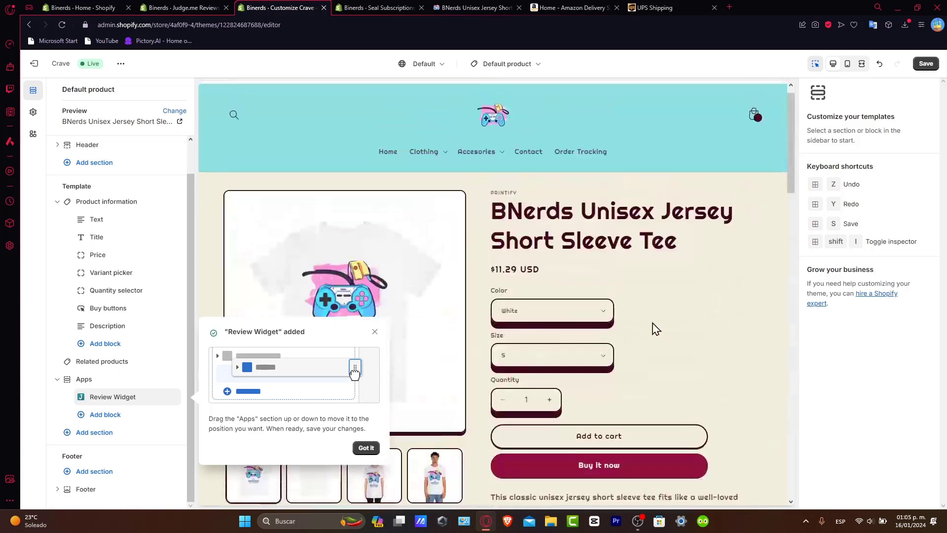
Step: Save the theme with the Review Widget and advance setup to the preview badge step
click(365, 448)
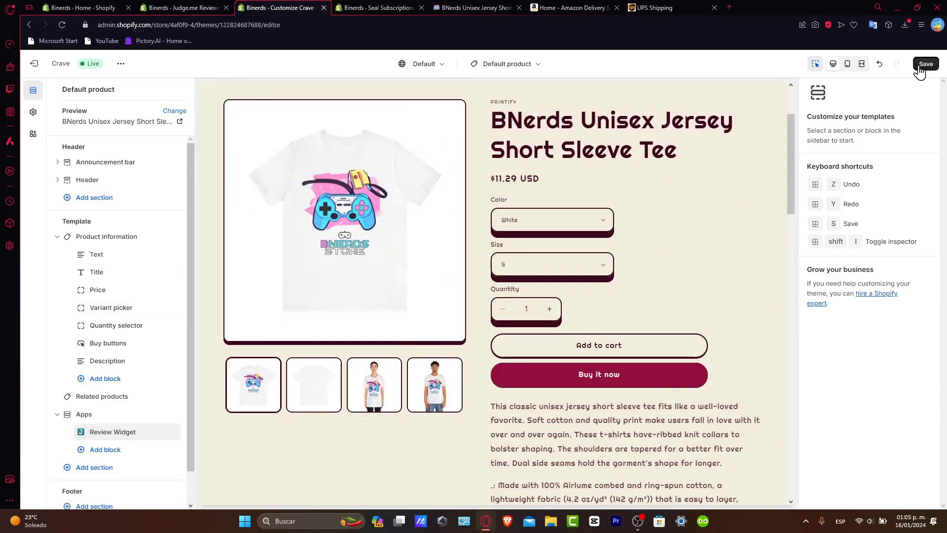
click(182, 7)
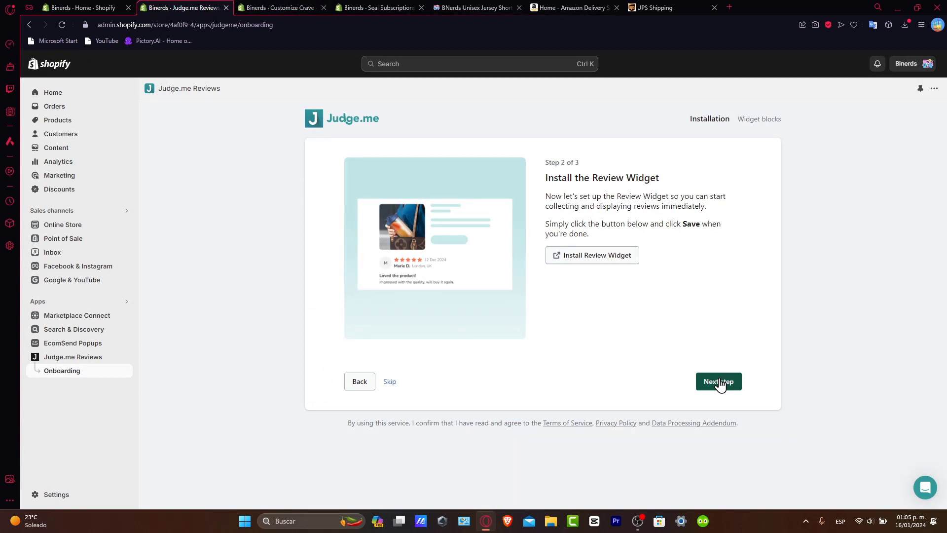
click(718, 381)
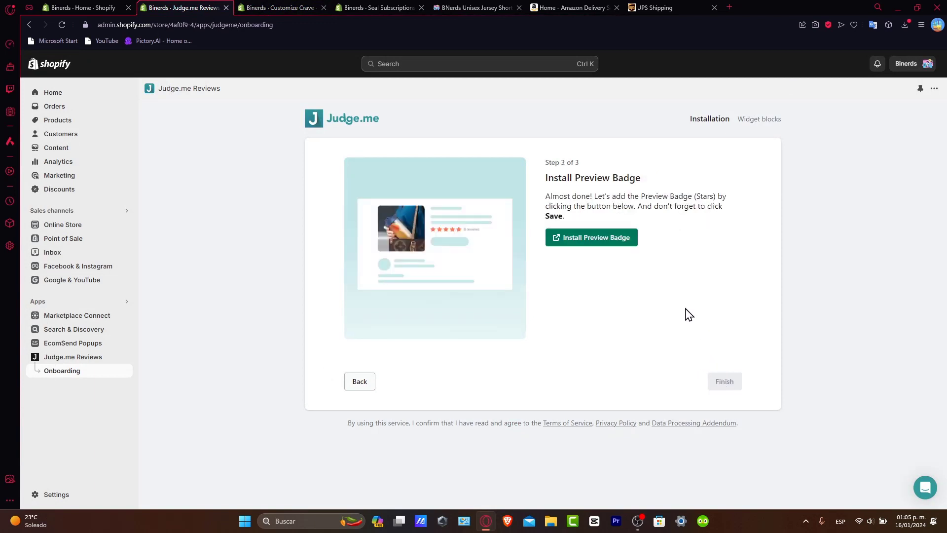
mouse_move(568, 223)
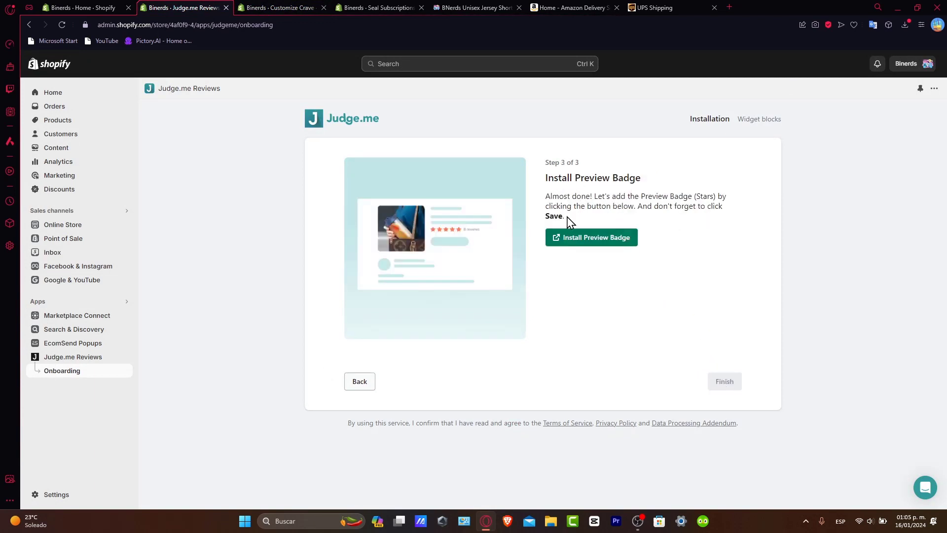
Step: Add the Star Ratings badge under the product title and save the template
click(591, 237)
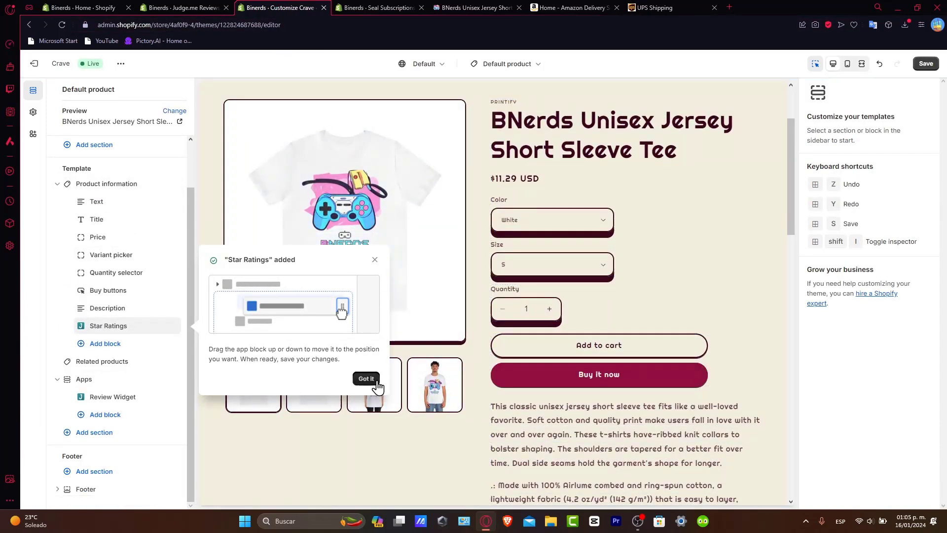
click(365, 381)
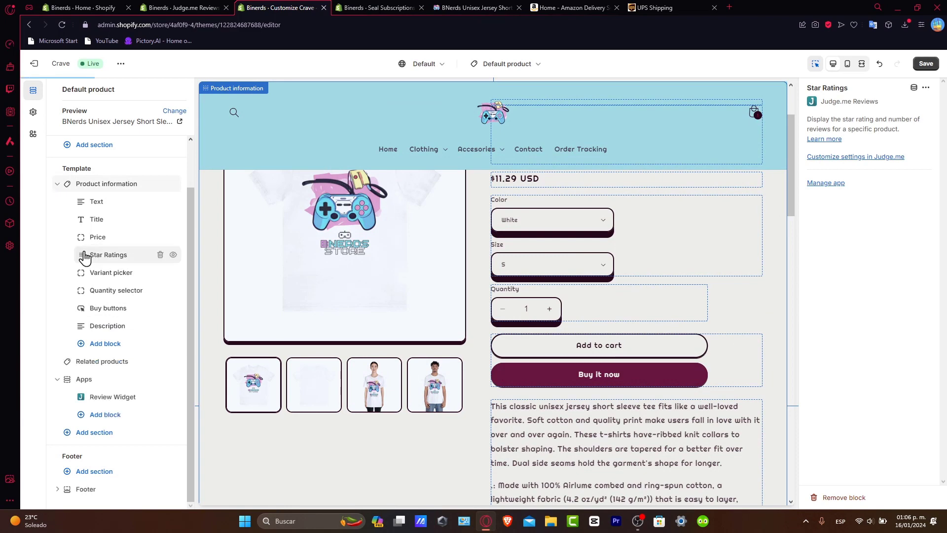
click(108, 255)
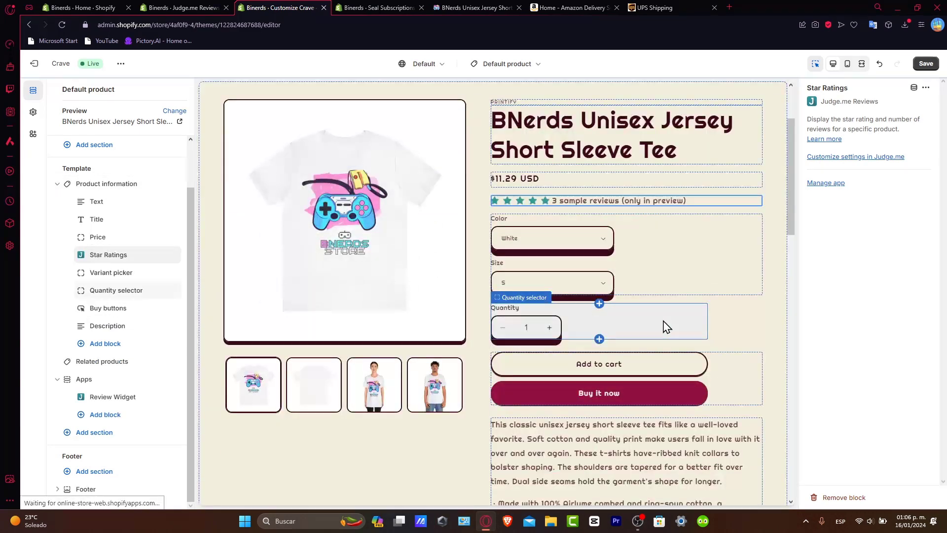
click(107, 255)
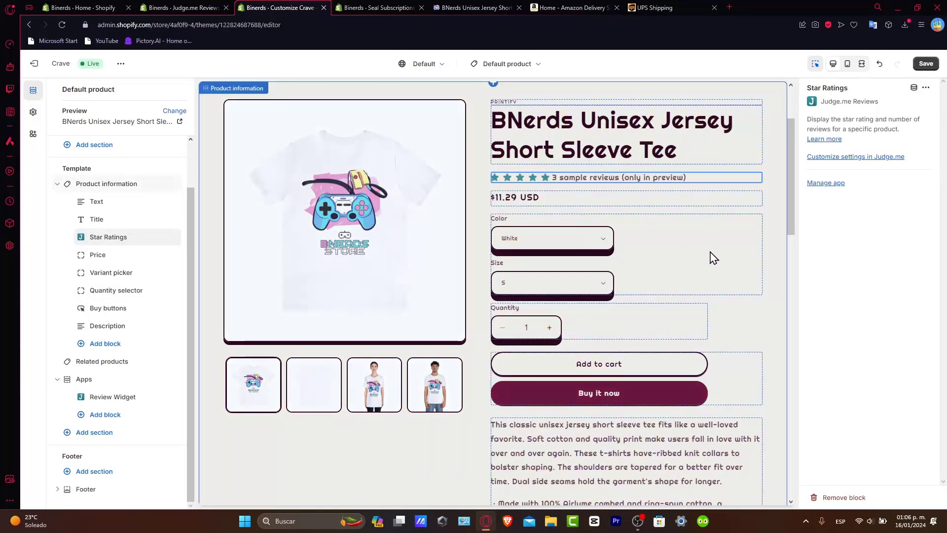
click(176, 7)
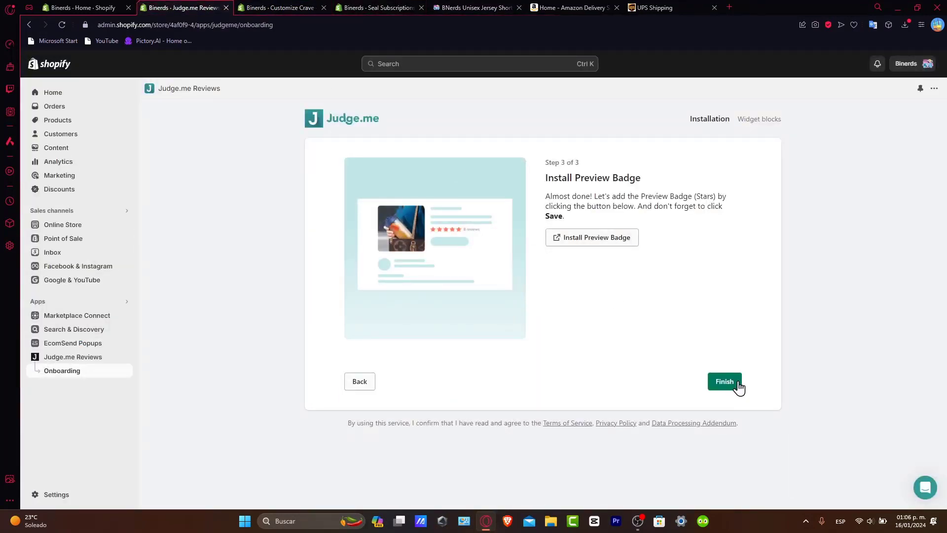
Step: Finish the Judge.me setup and open its reviews dashboard, still empty
click(724, 381)
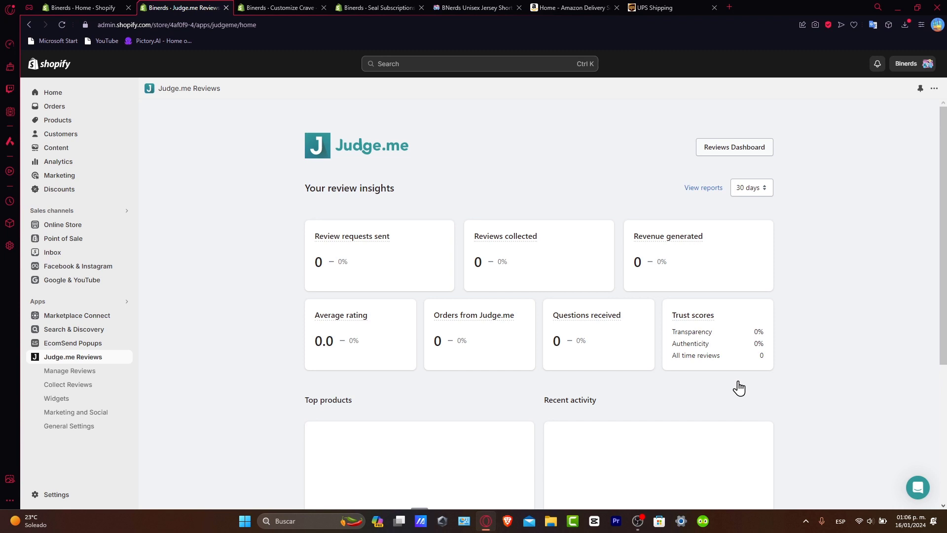
scroll(down, 3)
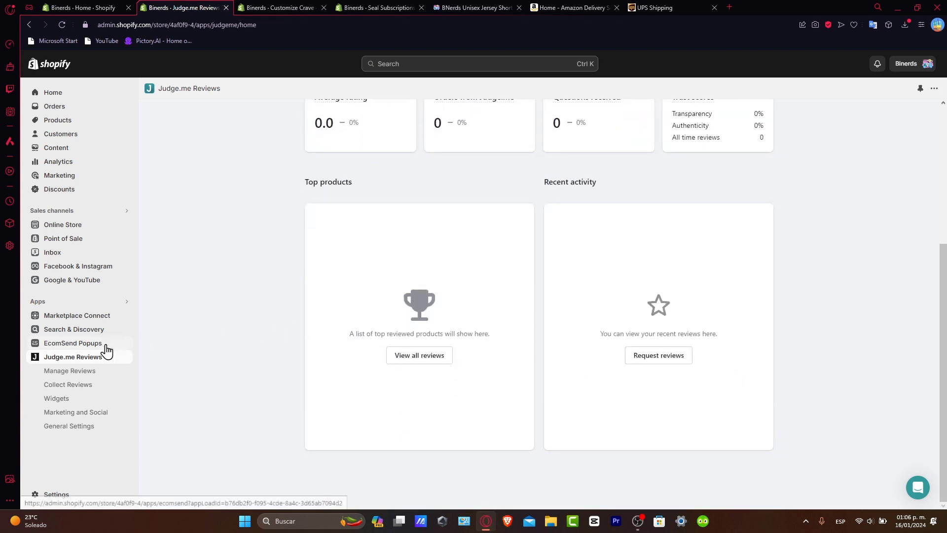
click(69, 370)
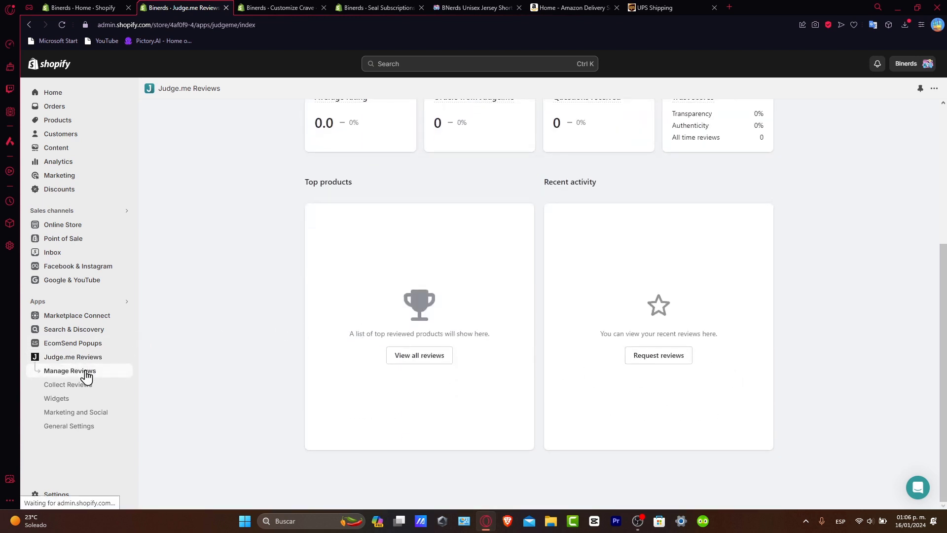
click(71, 370)
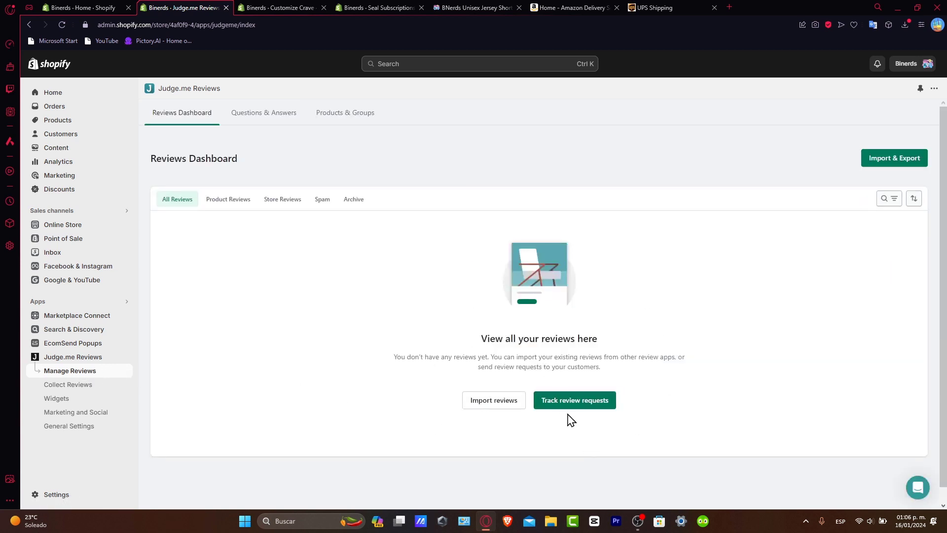
mouse_move(583, 206)
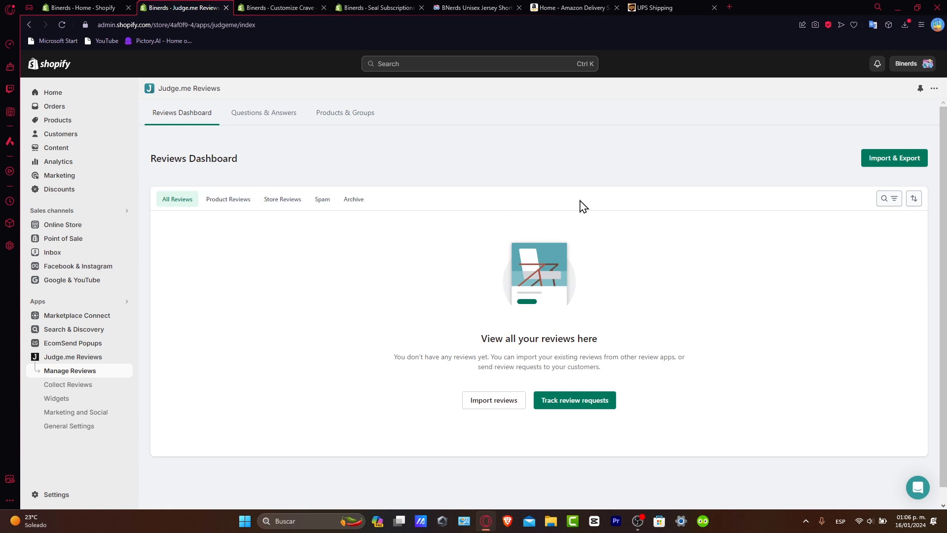
Step: Browse the Import & Export and Questions & Answers pages, then go to the live product page
click(895, 158)
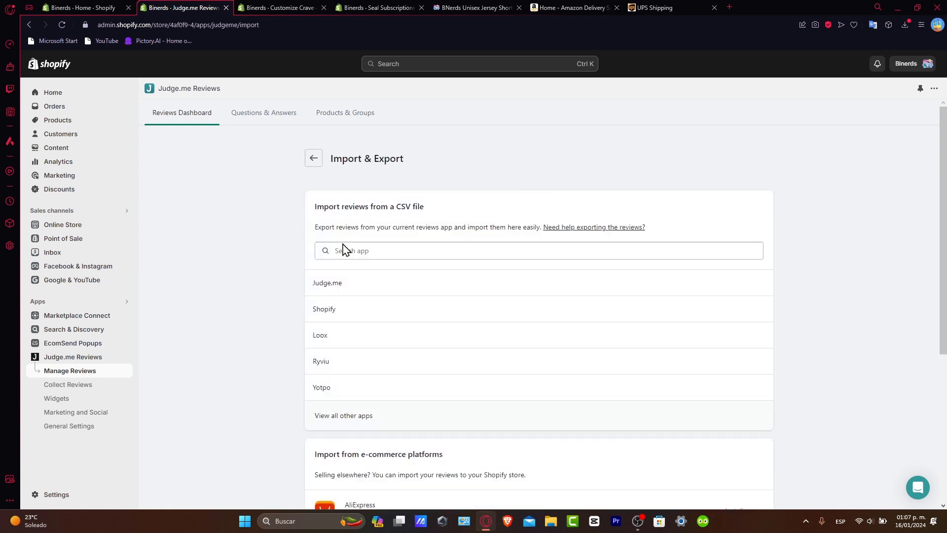
mouse_move(370, 265)
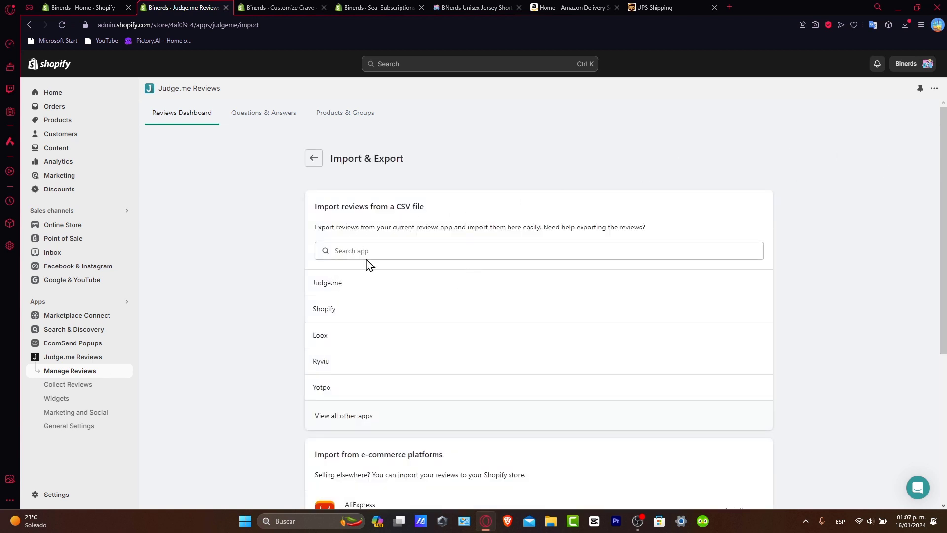
scroll(down, 3)
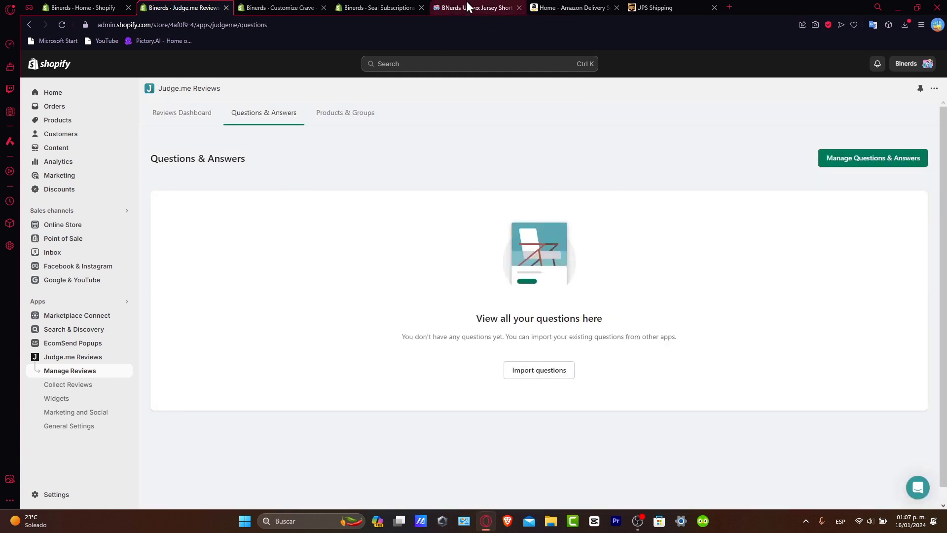
click(474, 7)
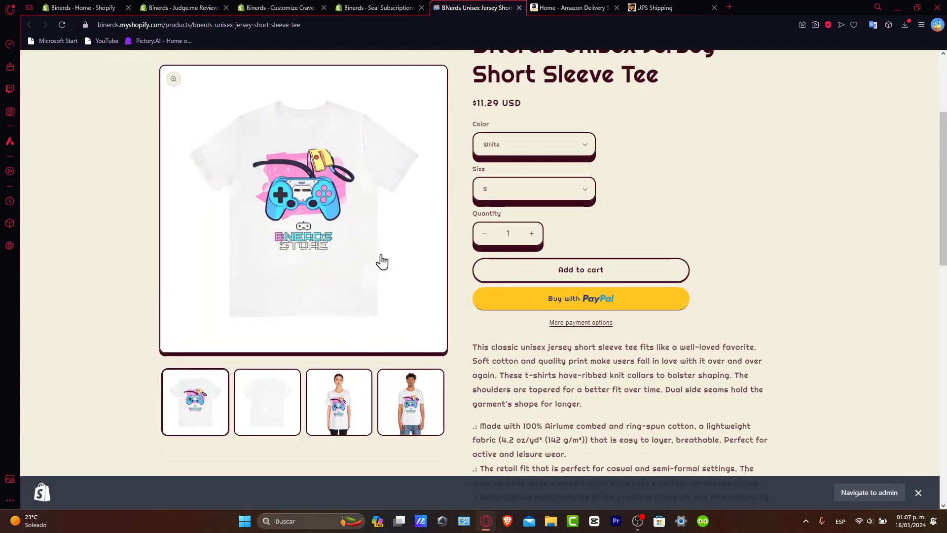
Step: Start a review on the tee product page titled 'Great product'
scroll(down, 3)
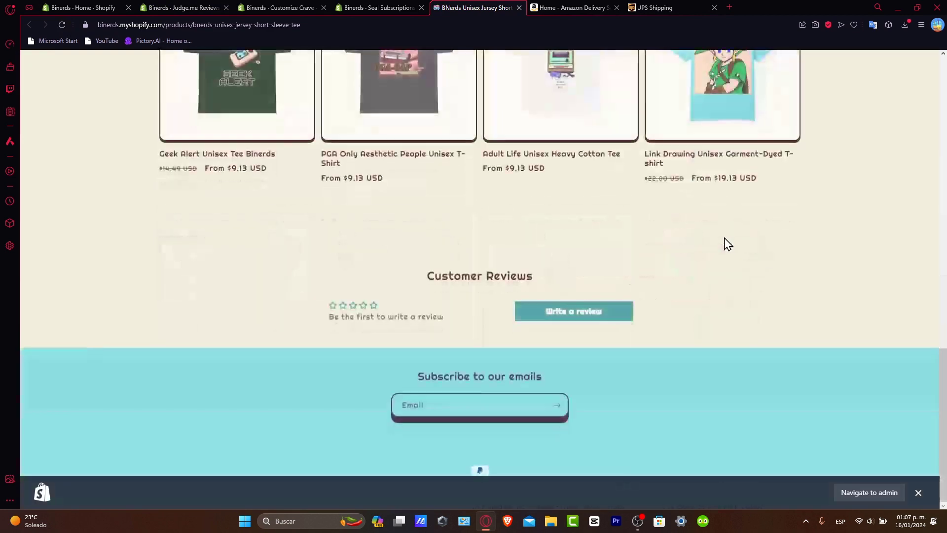
click(572, 311)
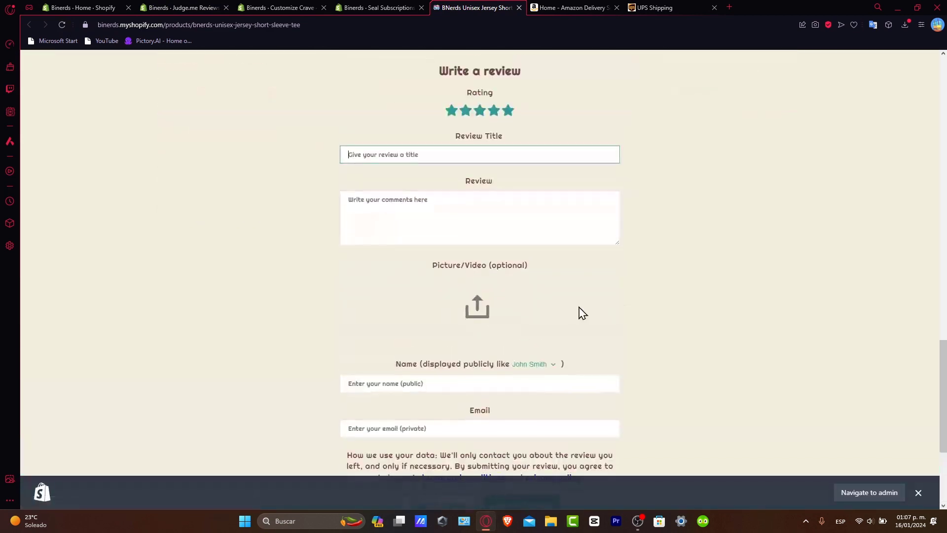
mouse_move(566, 199)
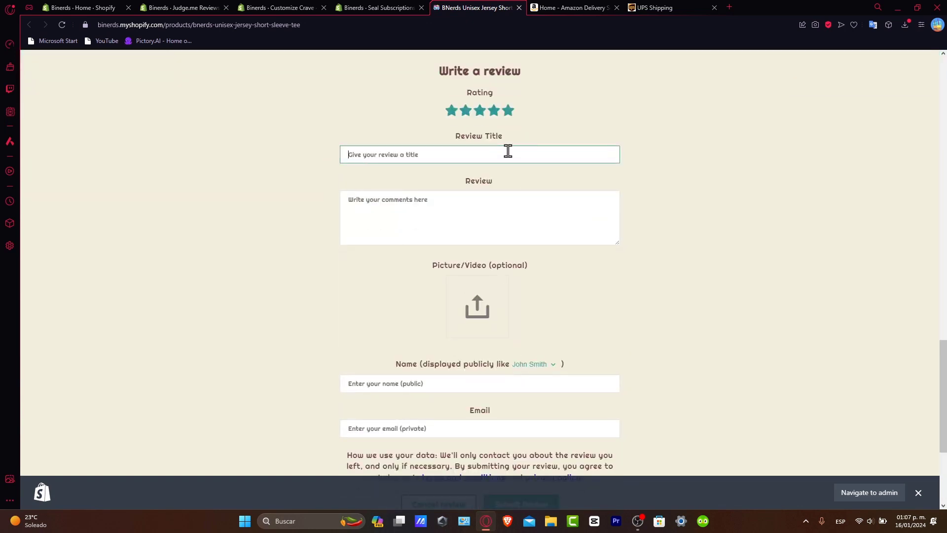
text(Great product!)
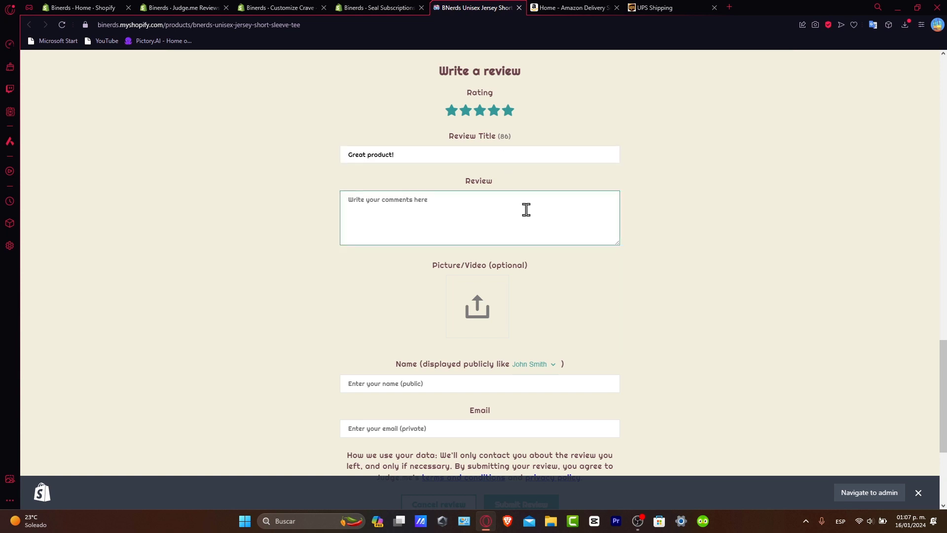
Step: Write the review body 'It is actually a good material clothing!'
text(It is actul)
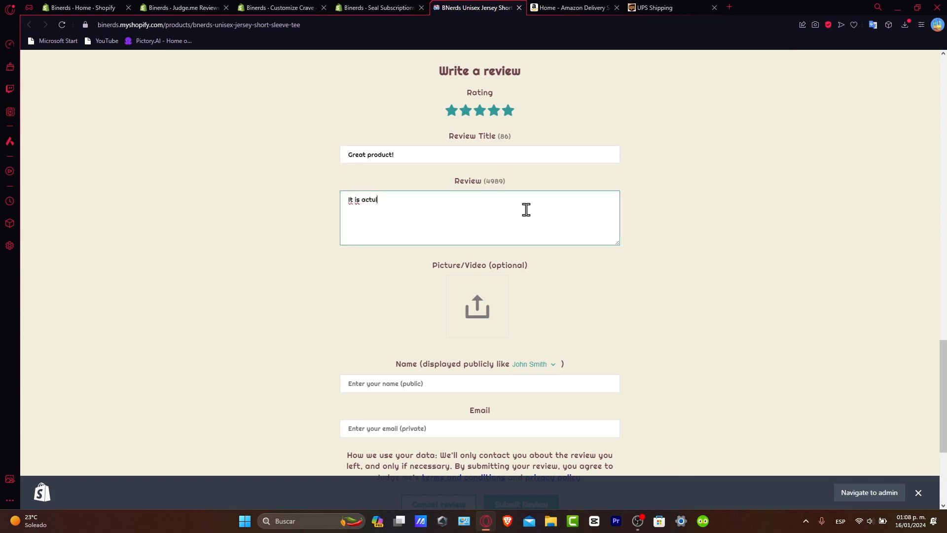
text(ally a g)
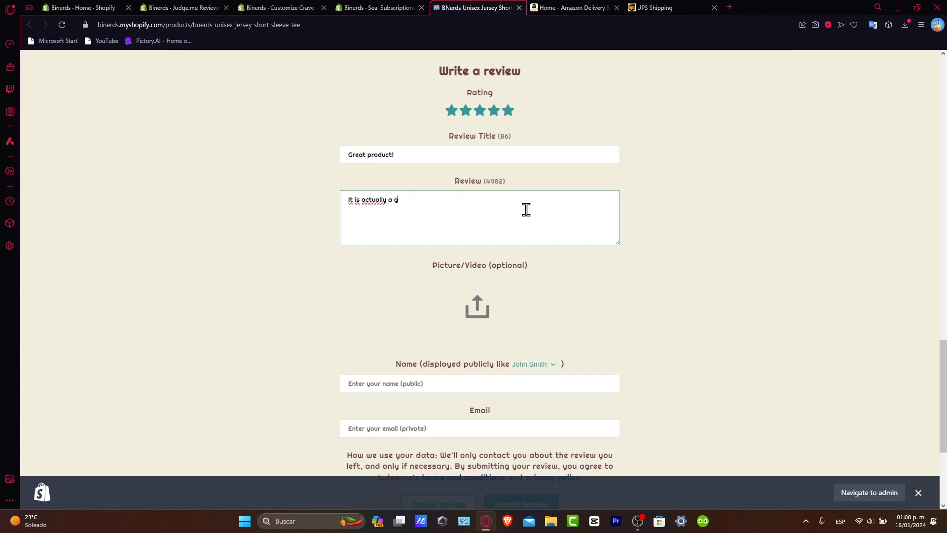
text(ood material cl)
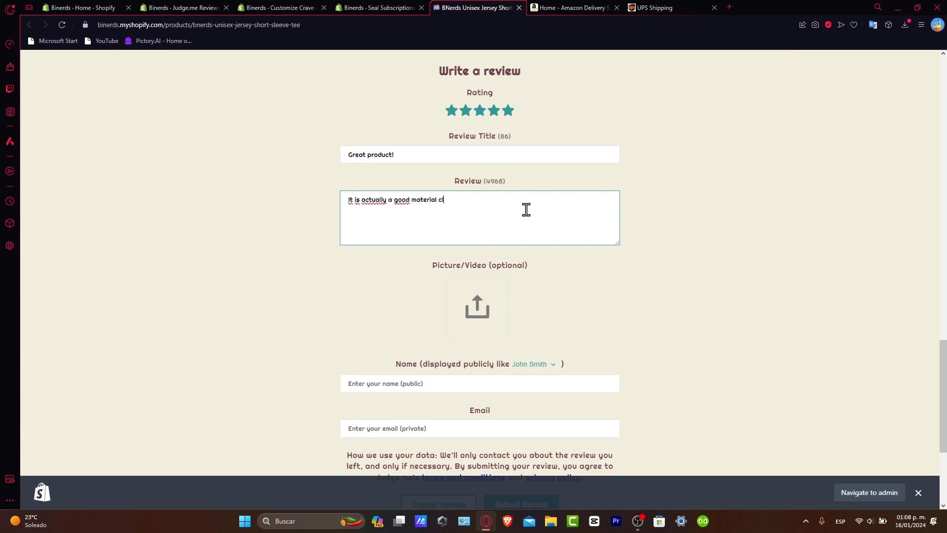
text(othing!)
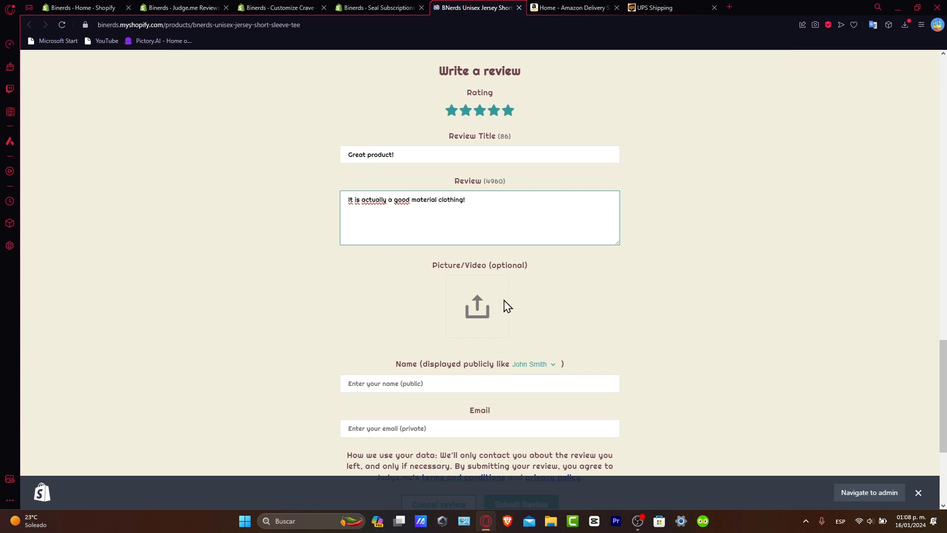
scroll(down, 3)
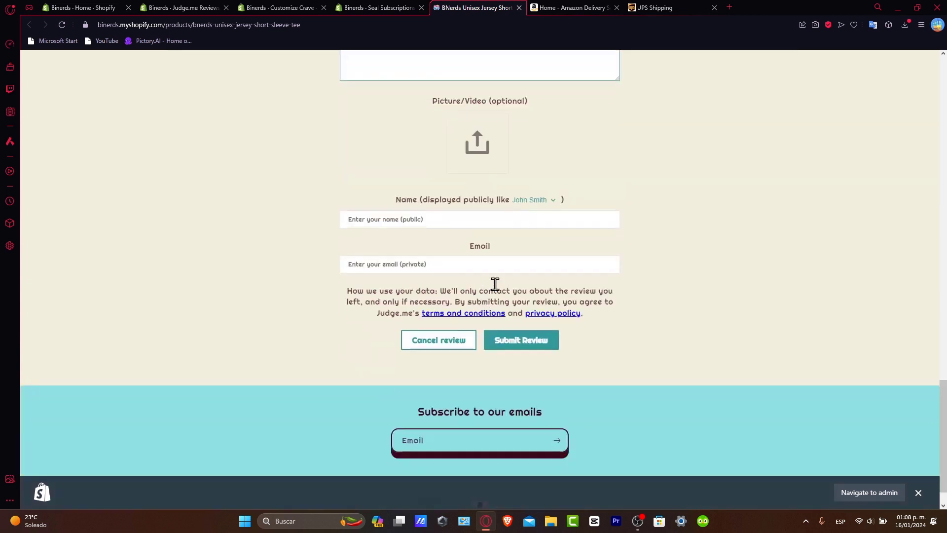
click(480, 219)
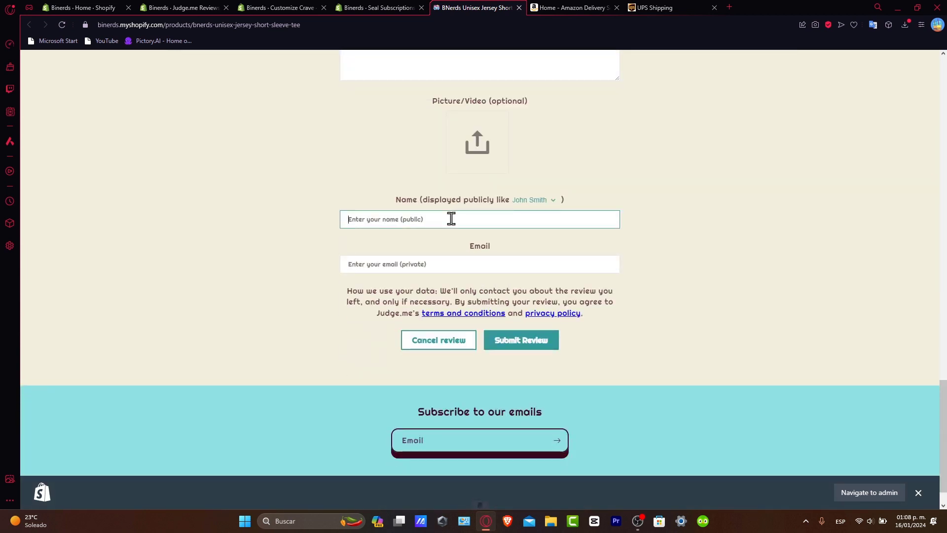
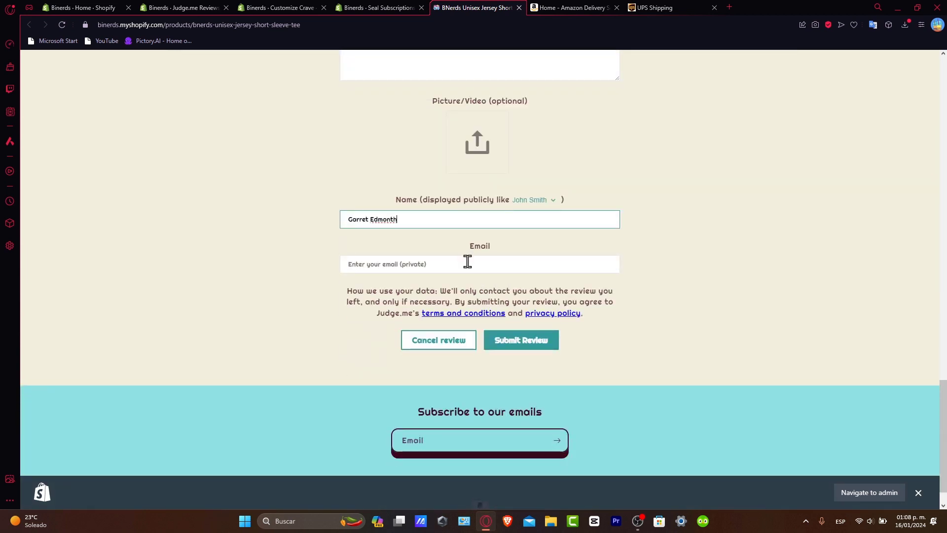
click(480, 264)
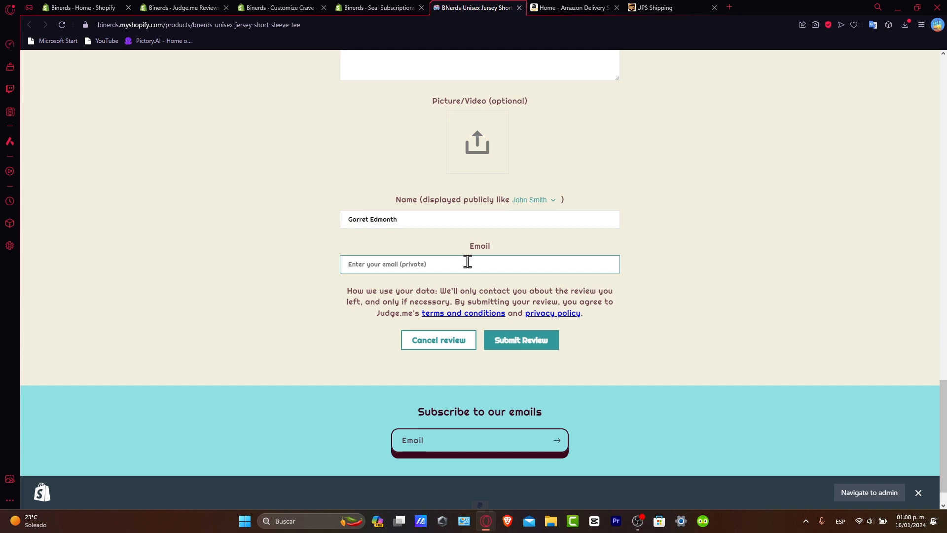
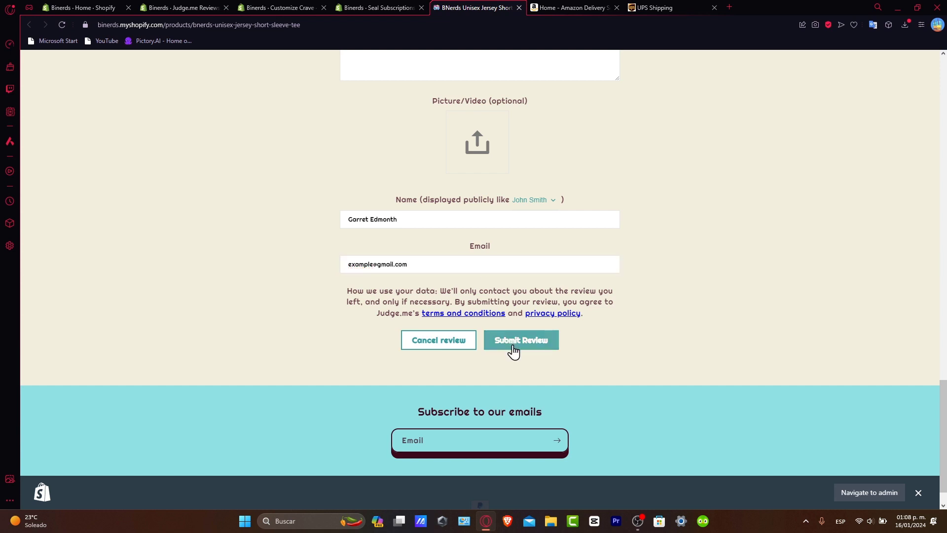
Step: Submit the five-star review and switch to the store admin
click(521, 339)
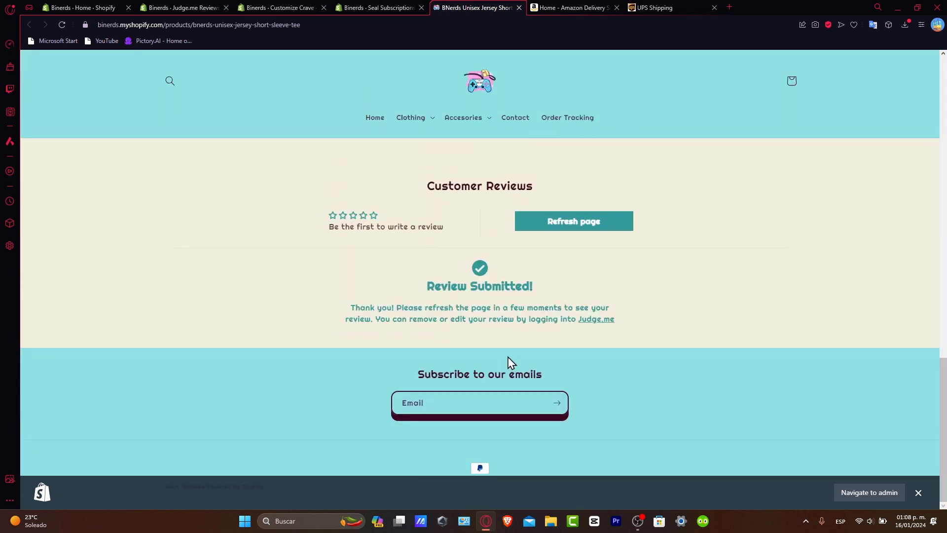
click(375, 7)
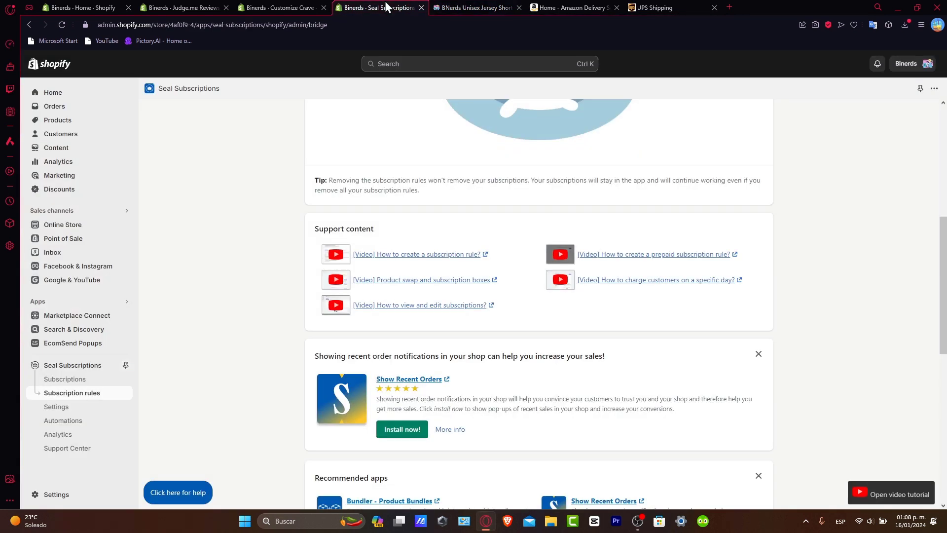
mouse_move(72, 365)
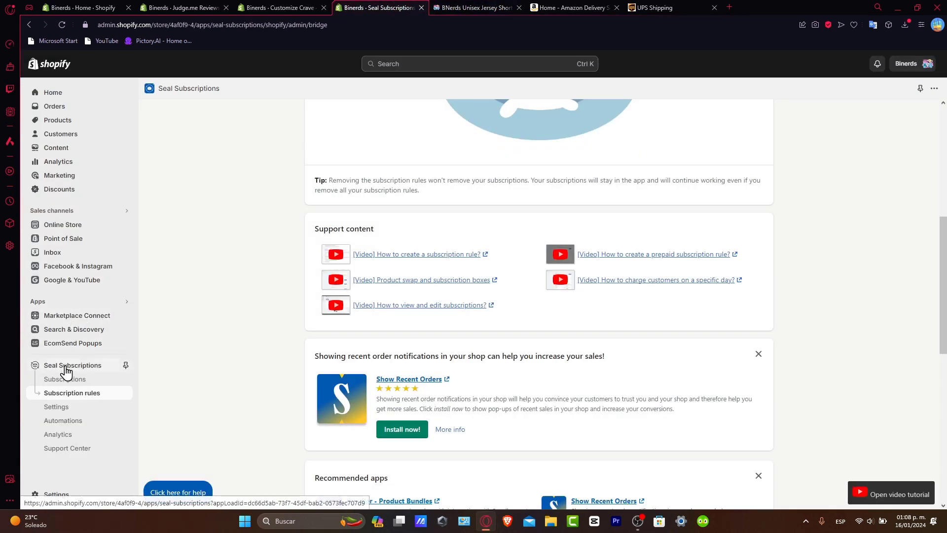
Step: Open Judge.me Reviews from the apps list and confirm the new review shows as Published
click(72, 366)
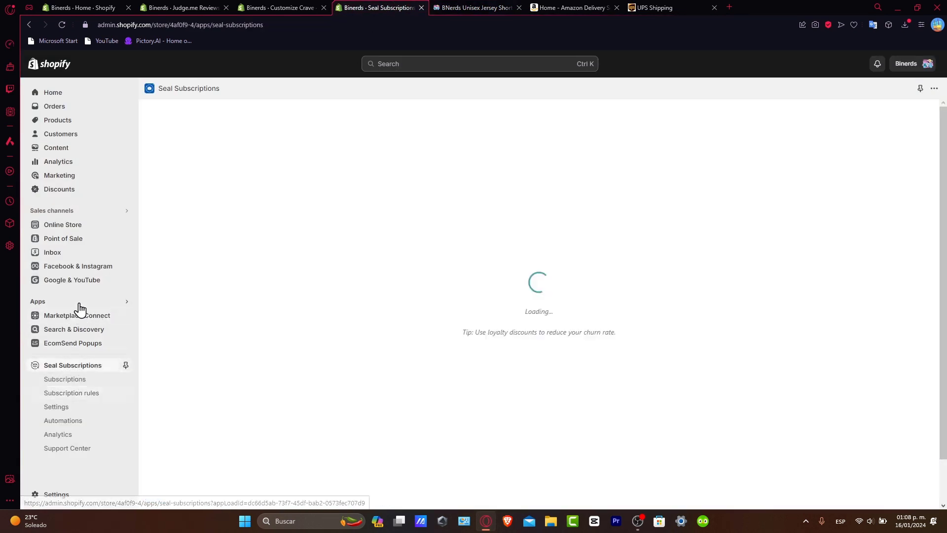
click(479, 63)
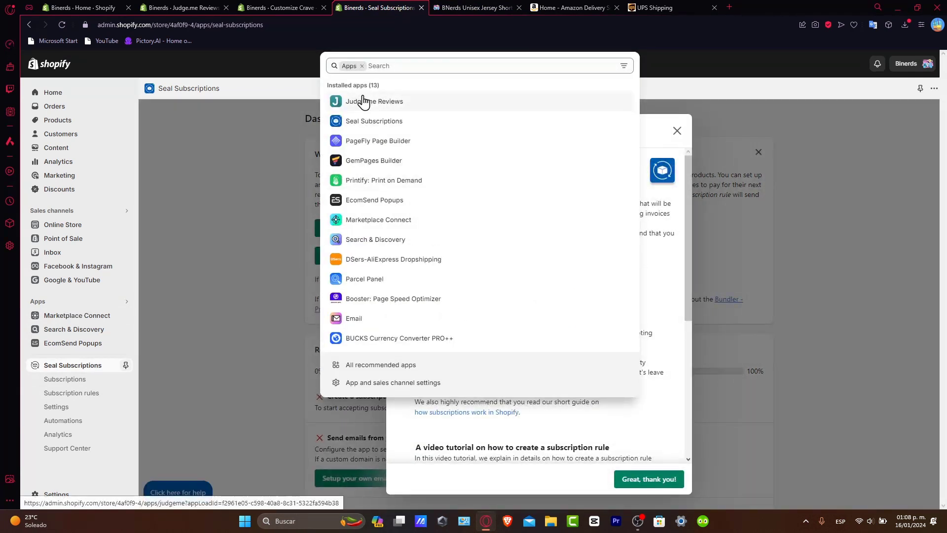
mouse_move(427, 105)
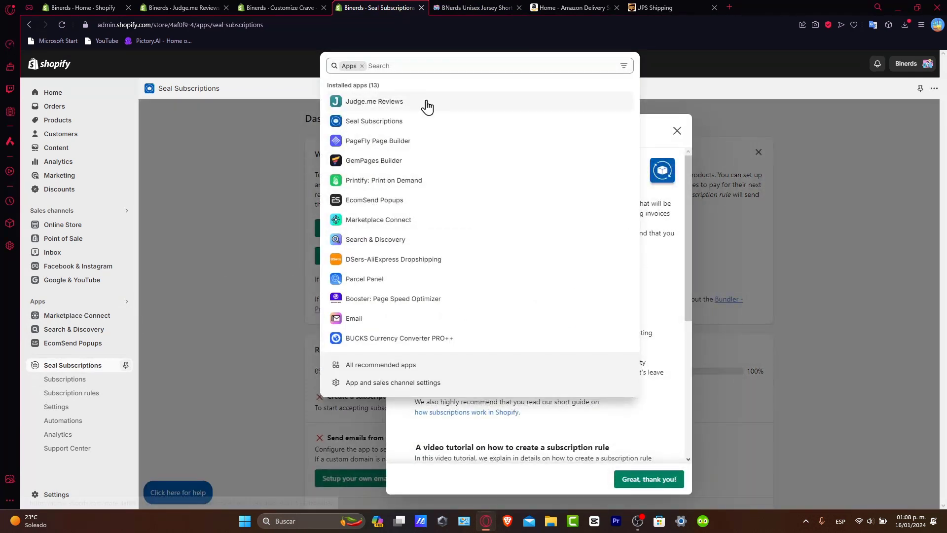
click(374, 101)
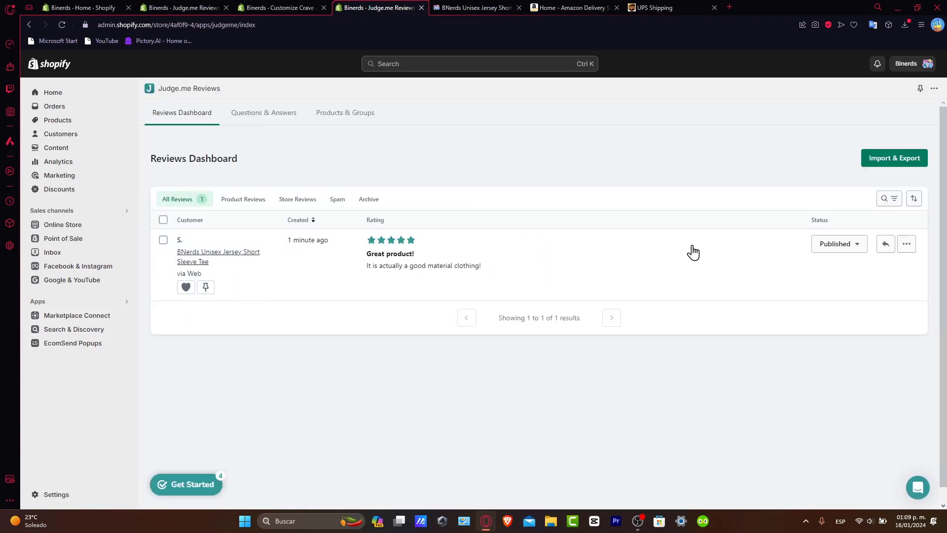
click(838, 245)
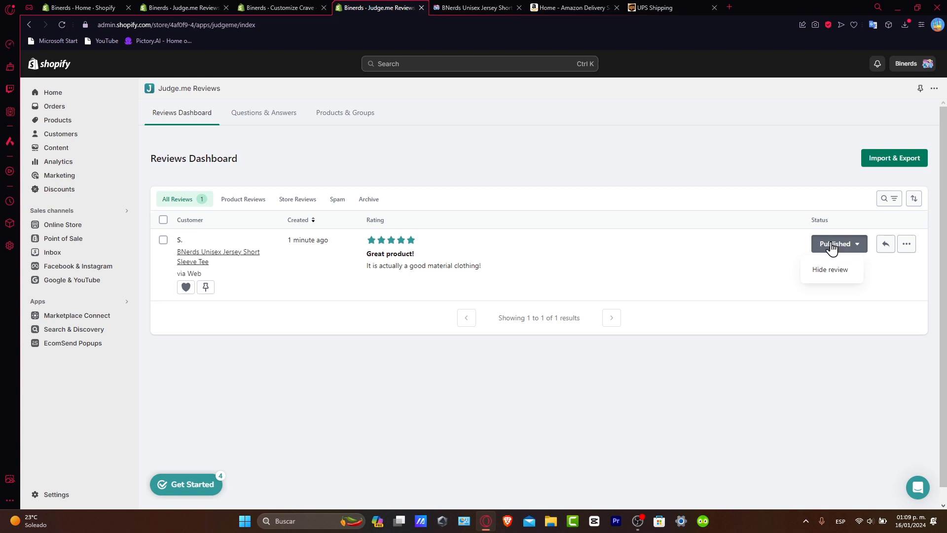
click(836, 243)
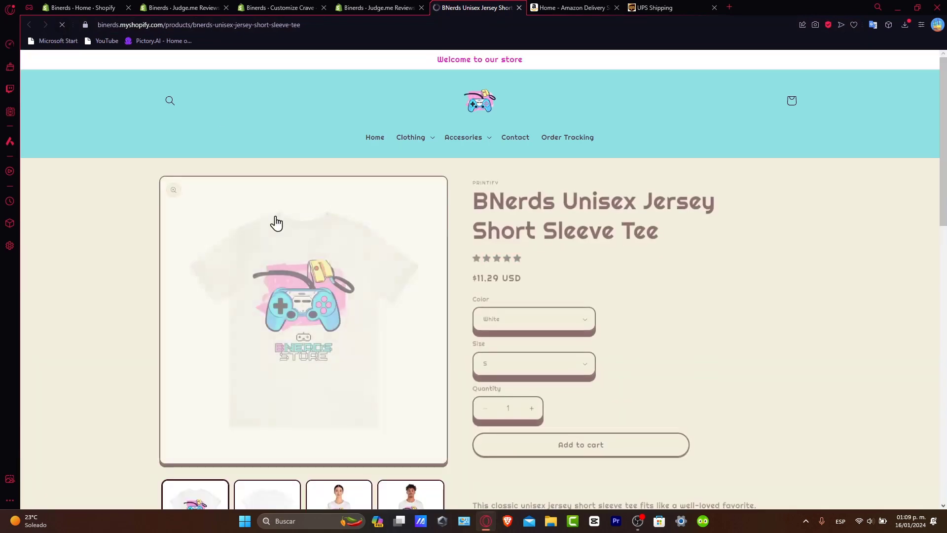
Step: Scroll the tee product page to see the published five-star review and 5.00 rating badge
scroll(down, 3)
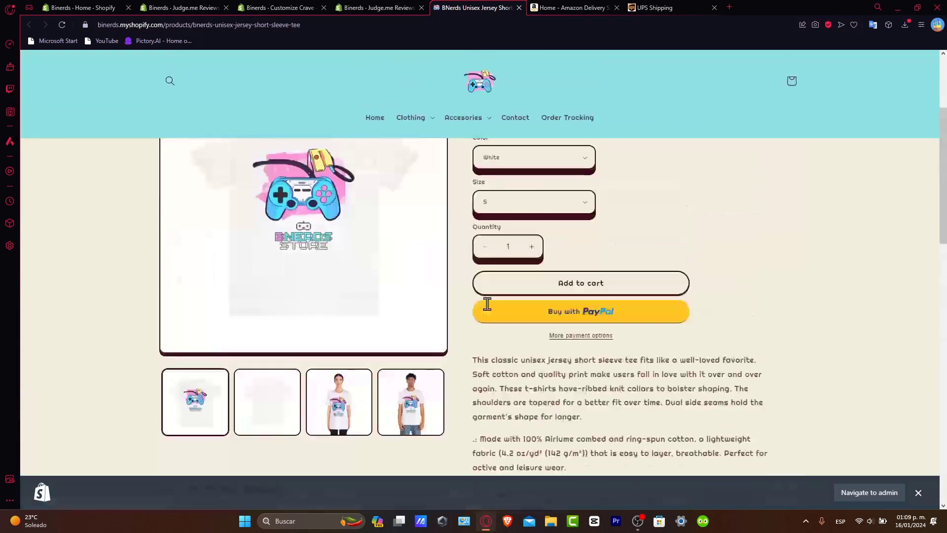
scroll(down, 3)
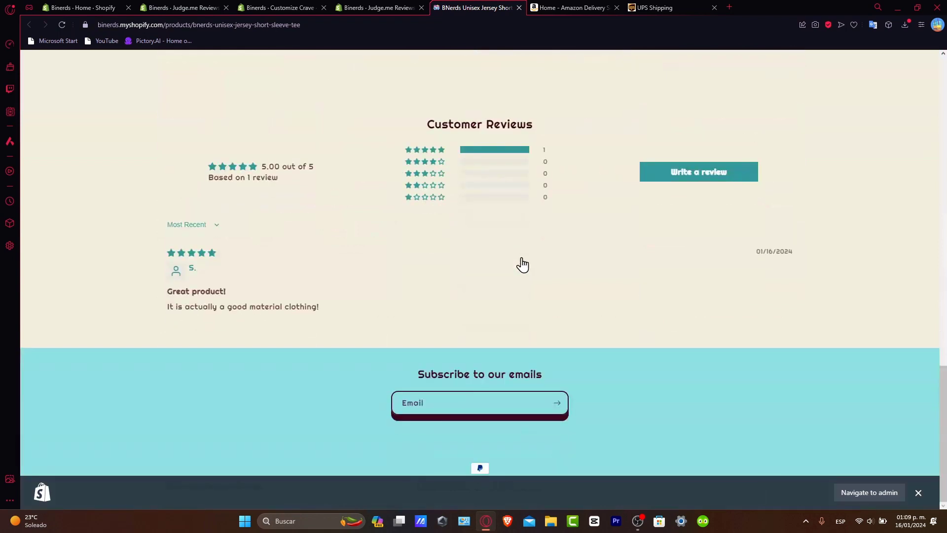
mouse_move(181, 320)
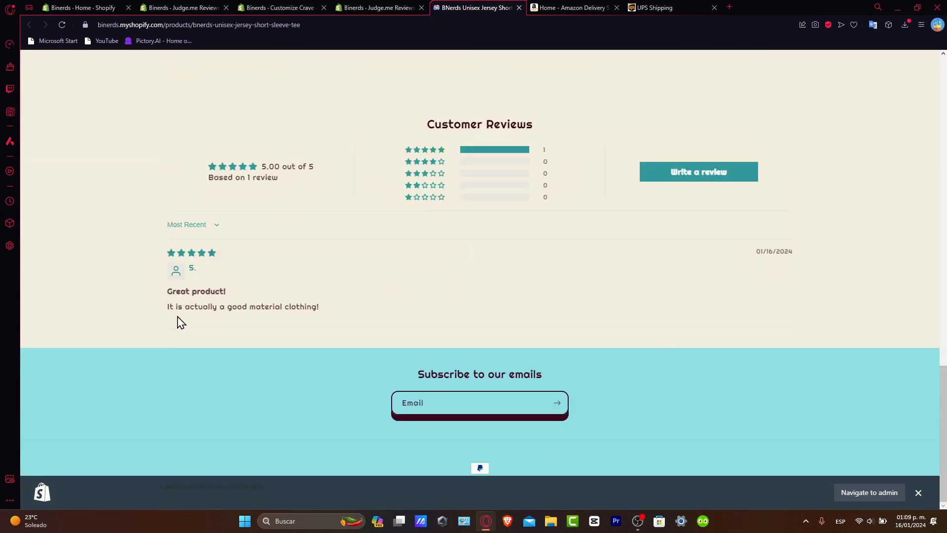
mouse_move(629, 310)
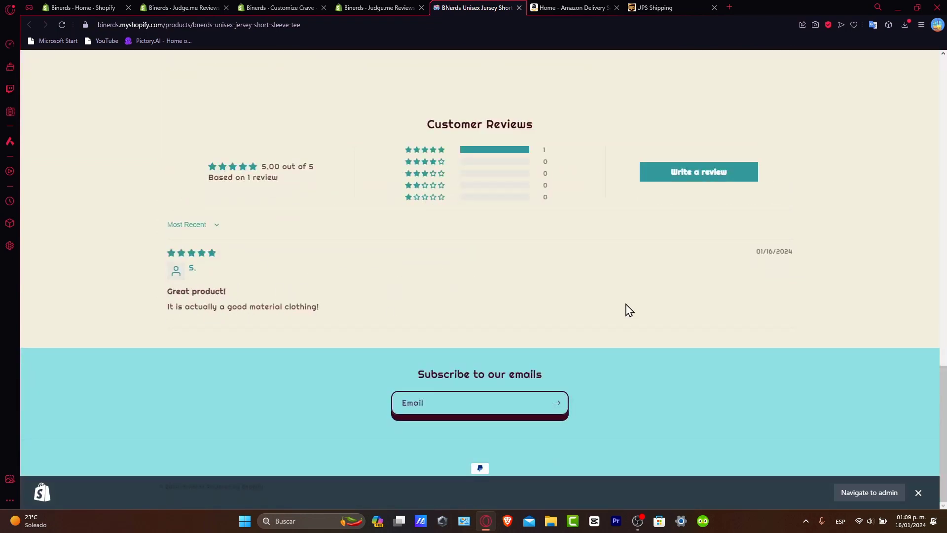
mouse_move(510, 339)
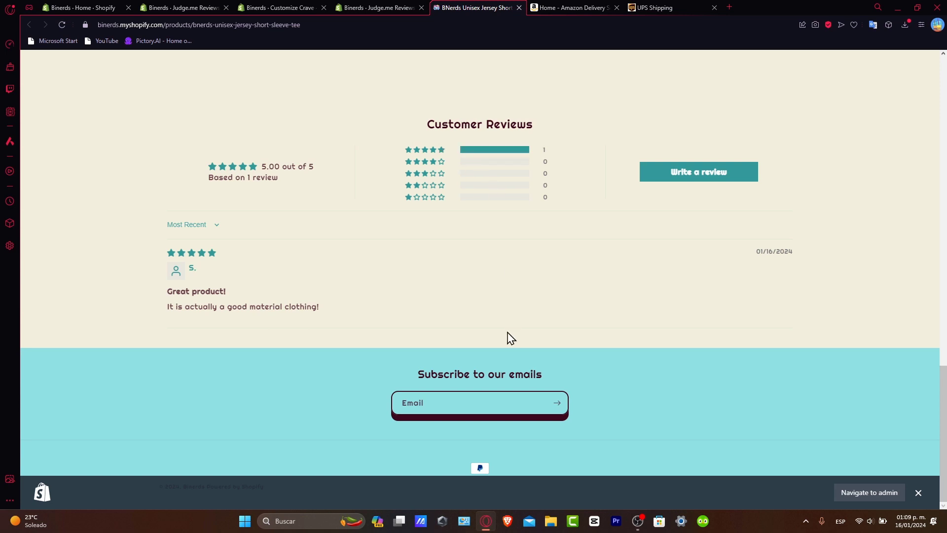
scroll(up, 3)
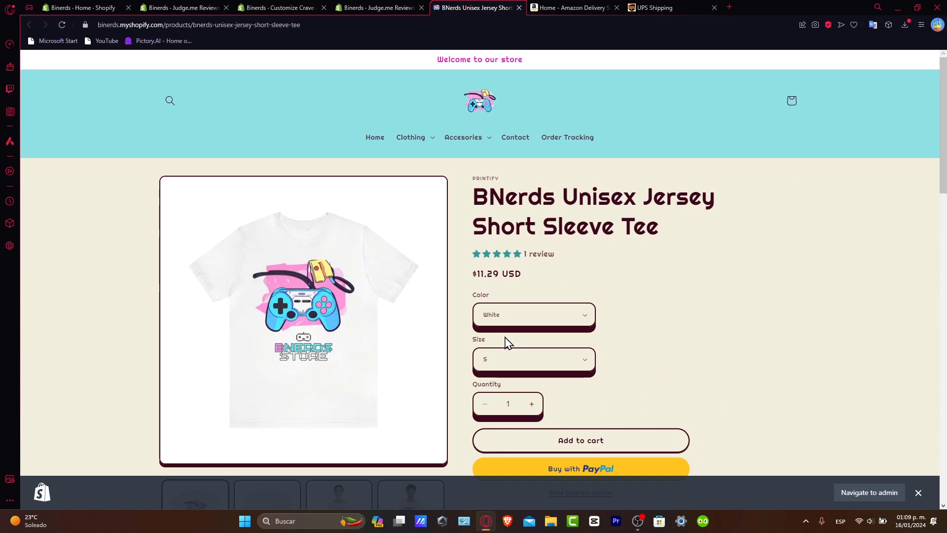
click(909, 7)
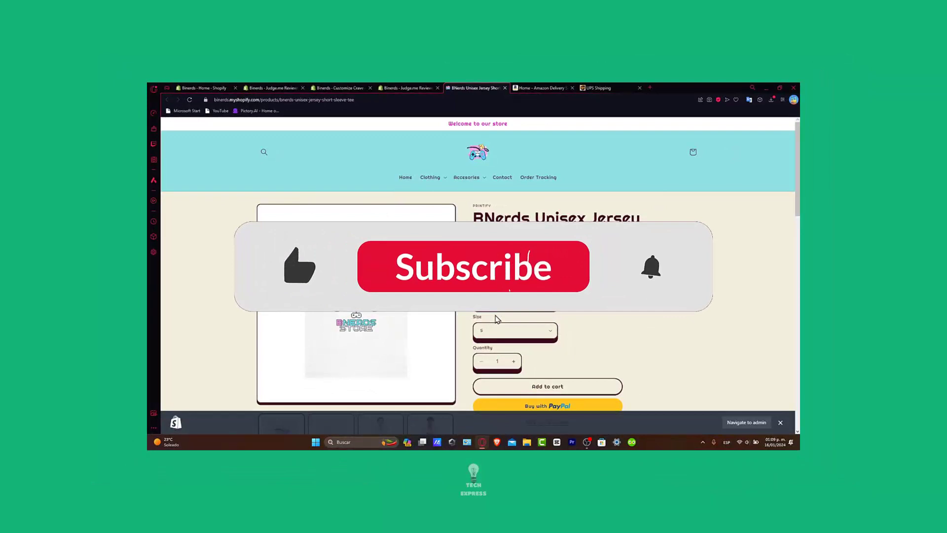
click(473, 266)
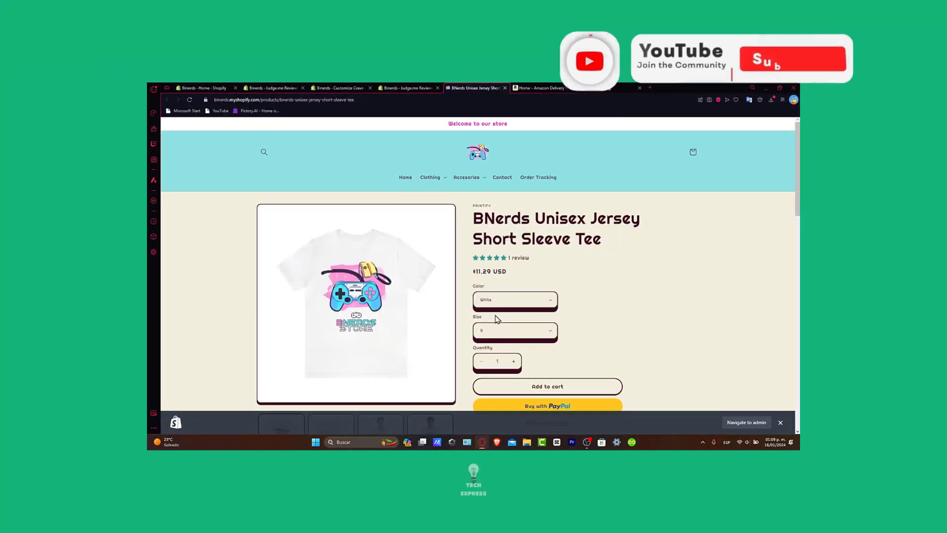
click(792, 58)
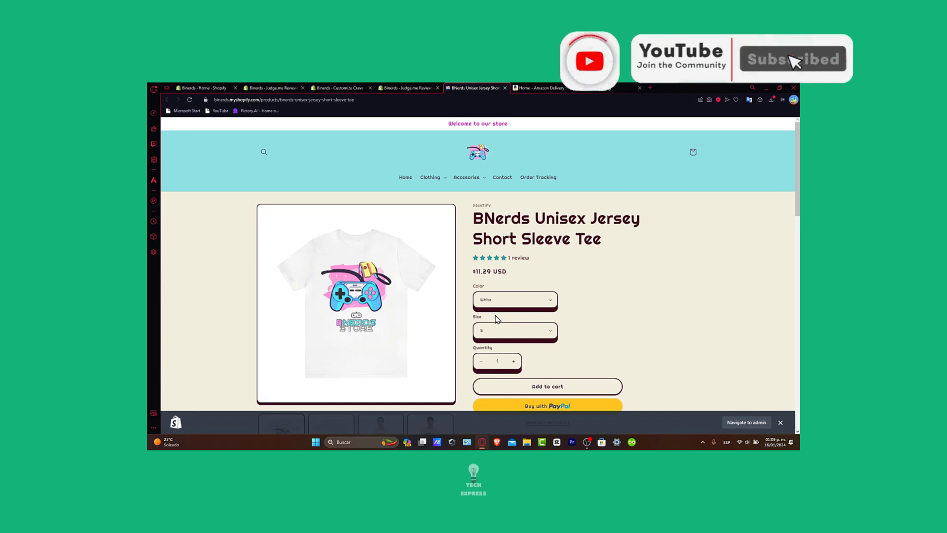